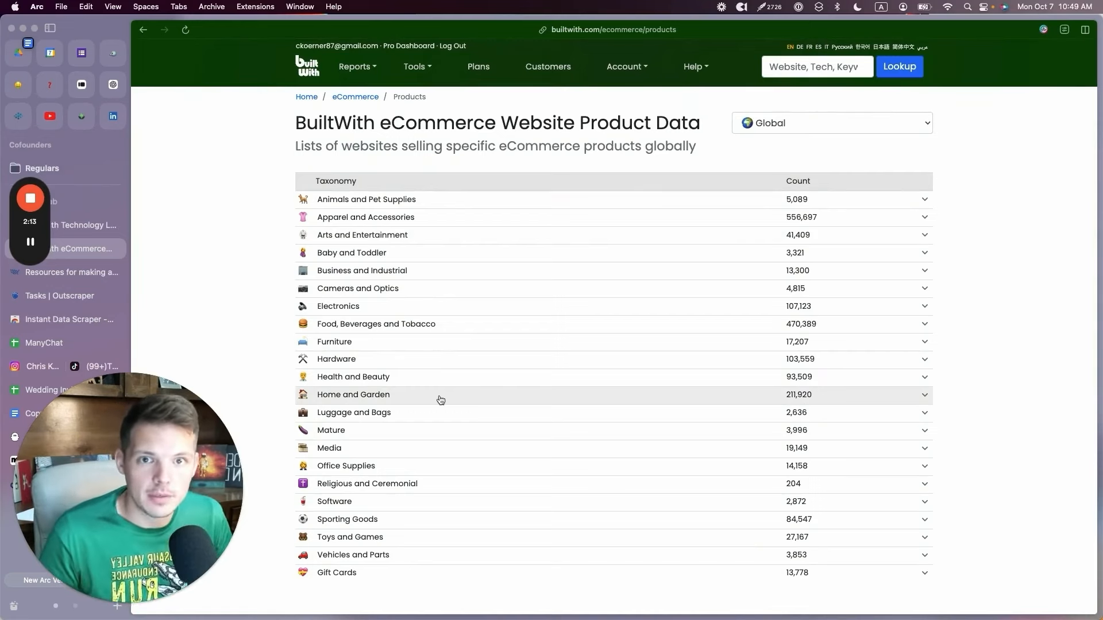
Expand the Animals and Pet Supplies breakdown, then view BuiltWith's Magento store list.
click(355, 66)
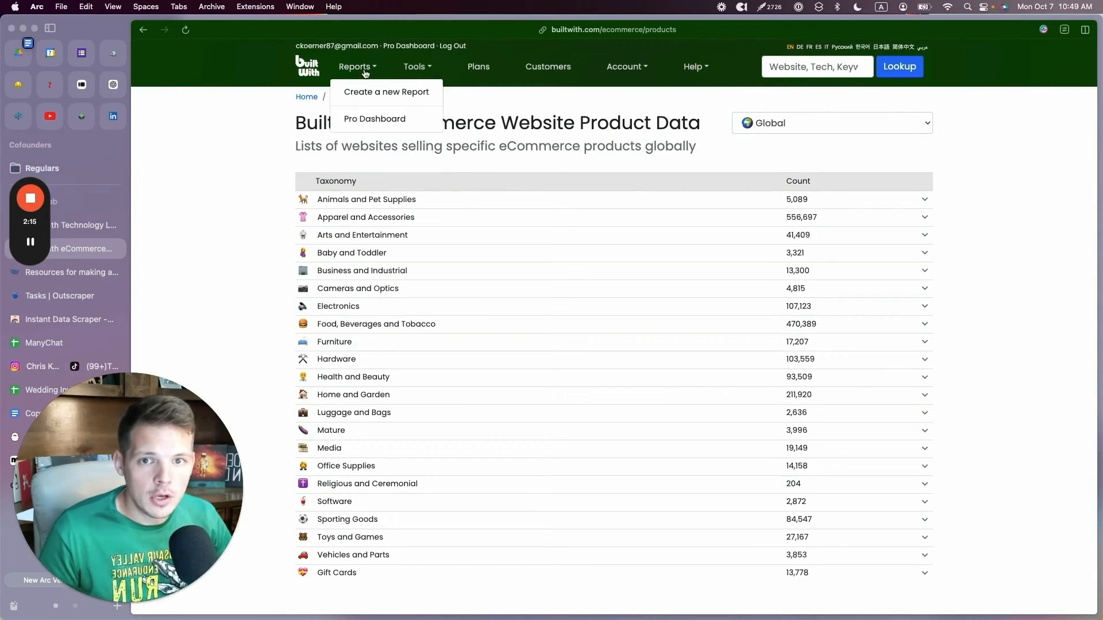
click(414, 66)
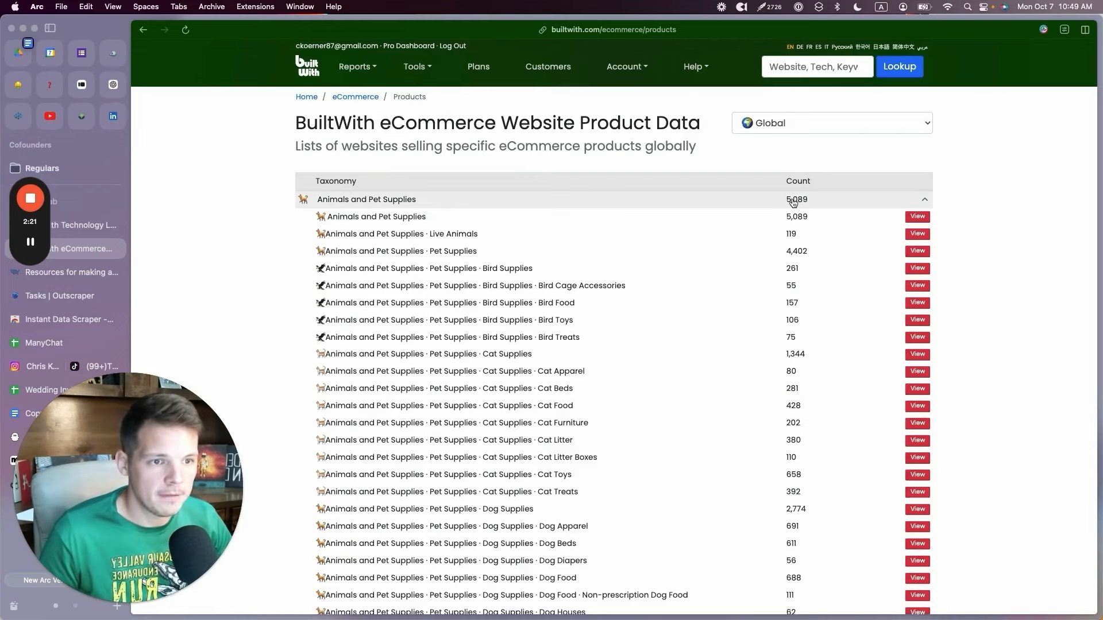
mouse_move(515, 199)
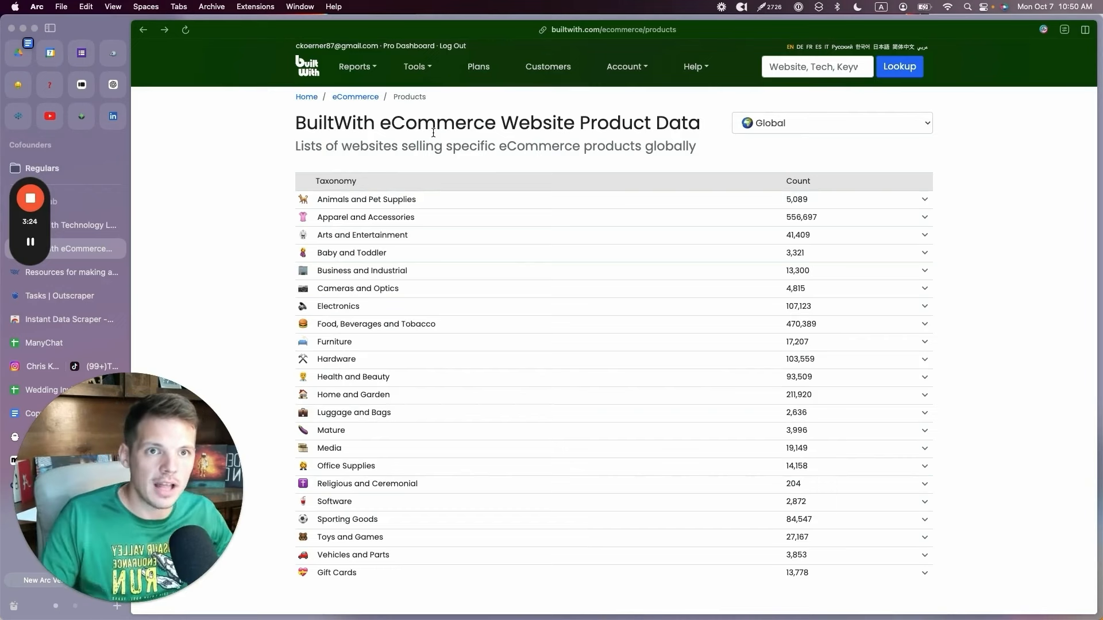
click(415, 66)
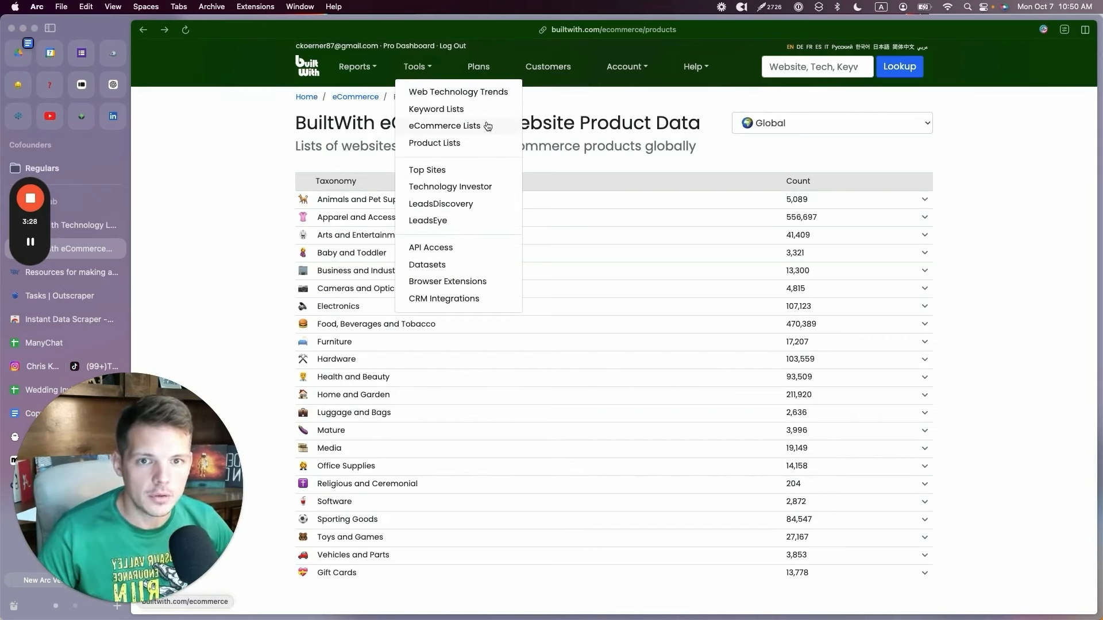
click(444, 125)
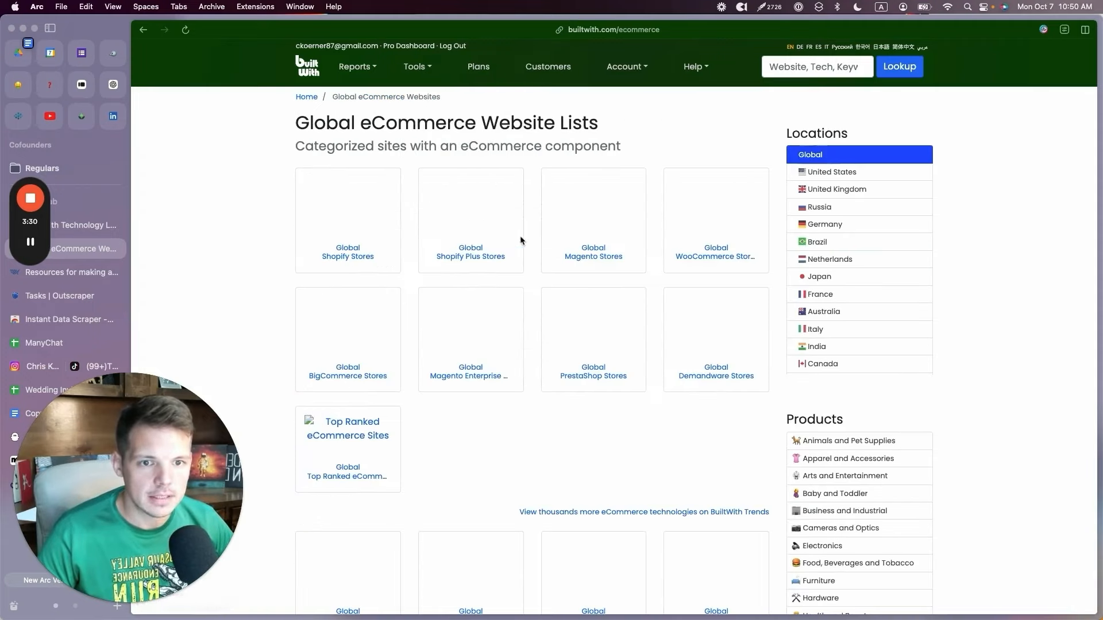
click(593, 251)
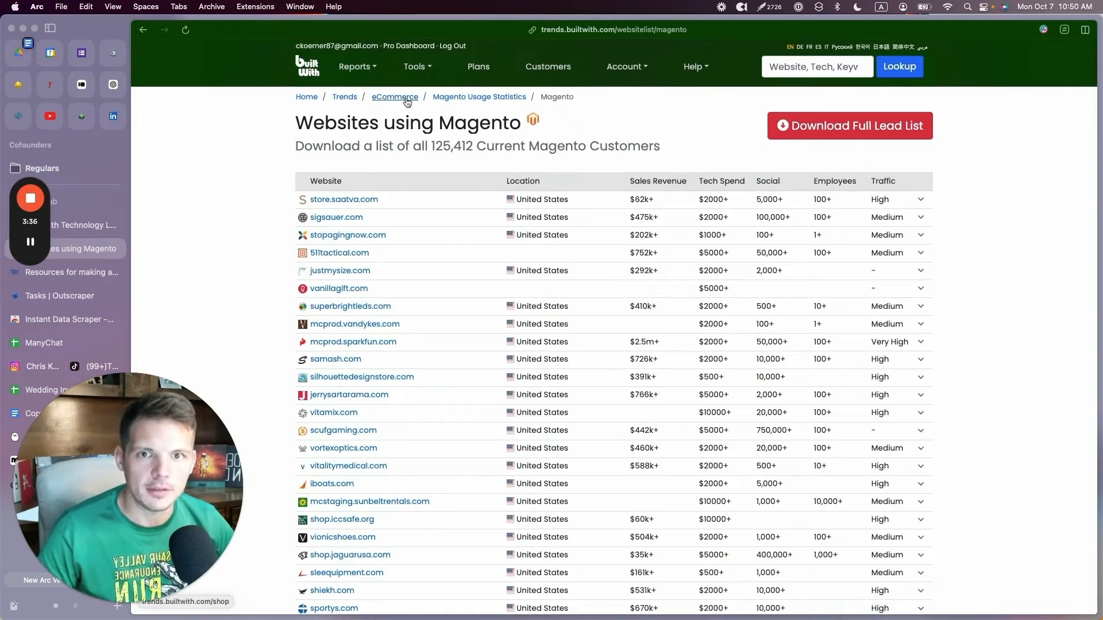
Open the Lawyer keyword website list from Tools > Keyword Lists and scroll it.
click(416, 66)
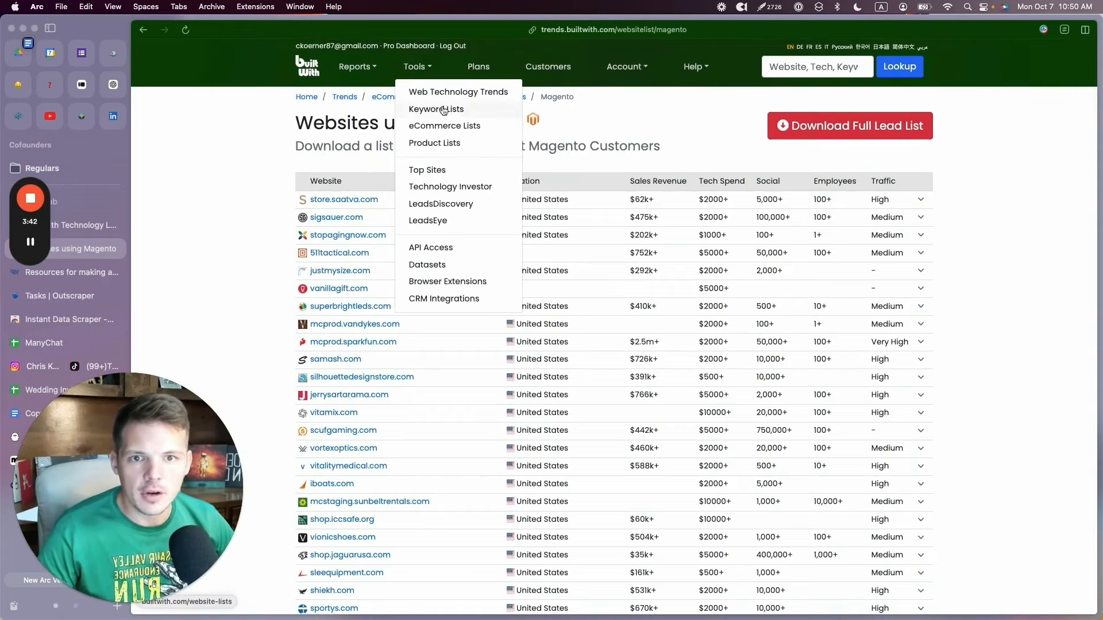
click(436, 109)
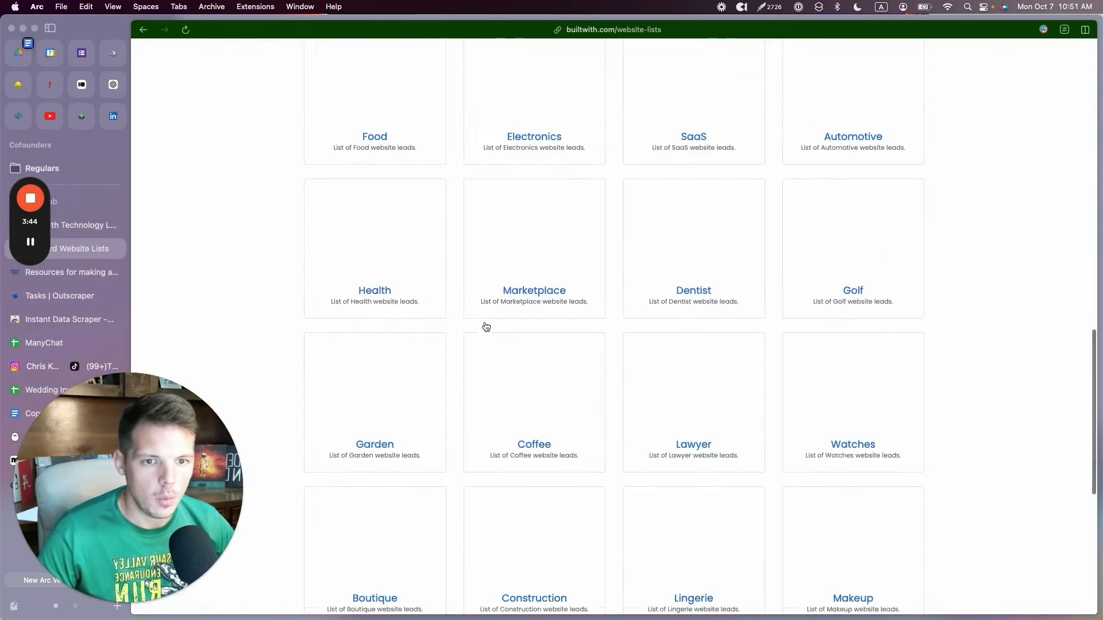
scroll(down, 3)
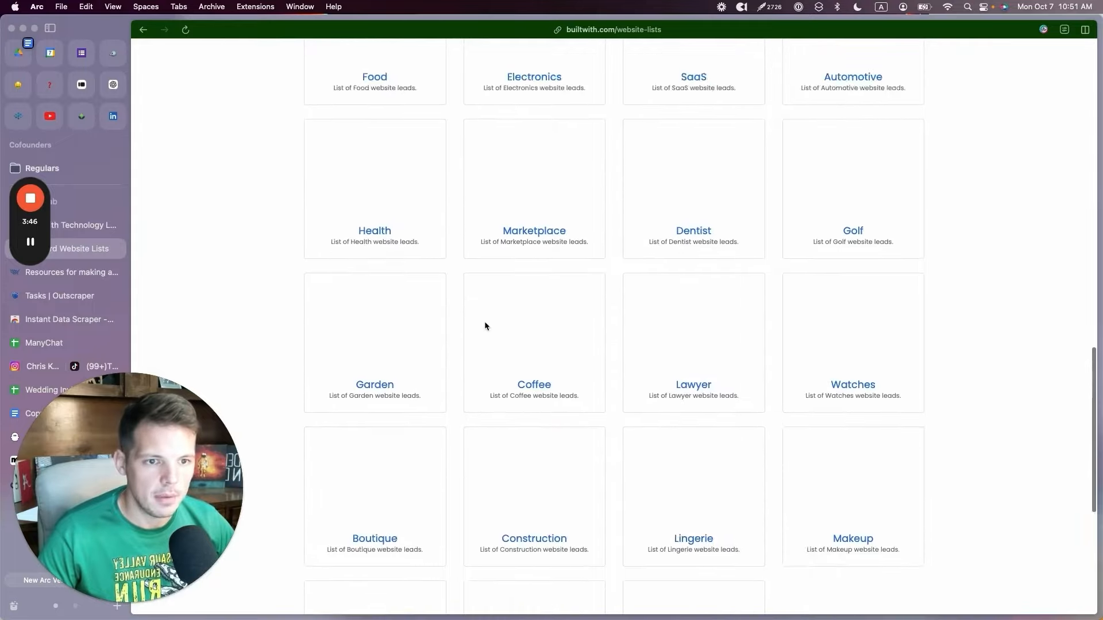
click(693, 385)
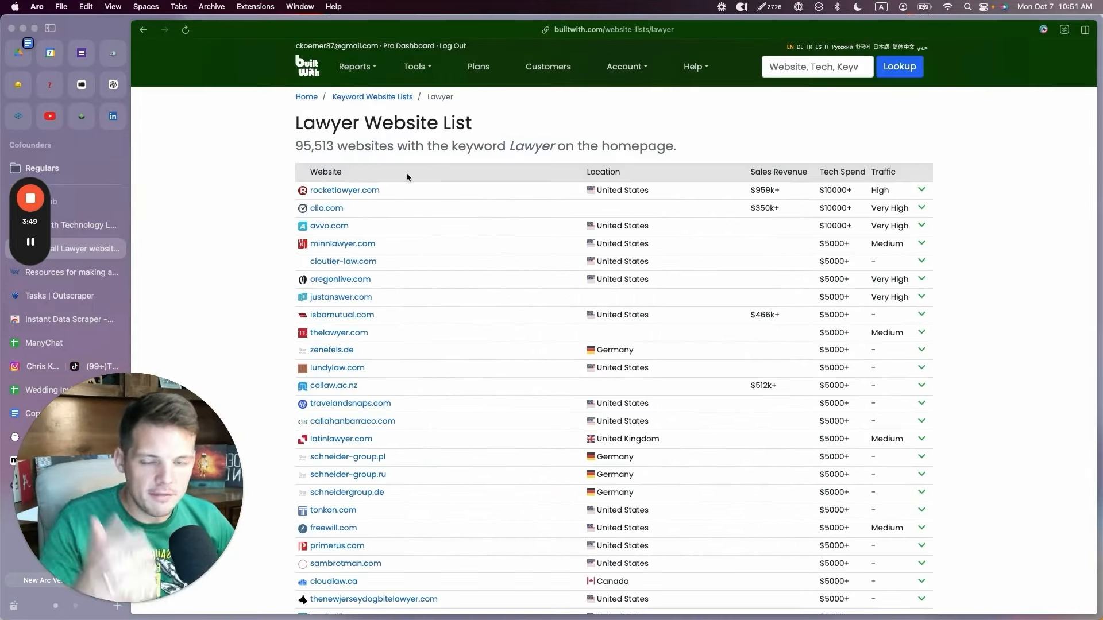
scroll(down, 3)
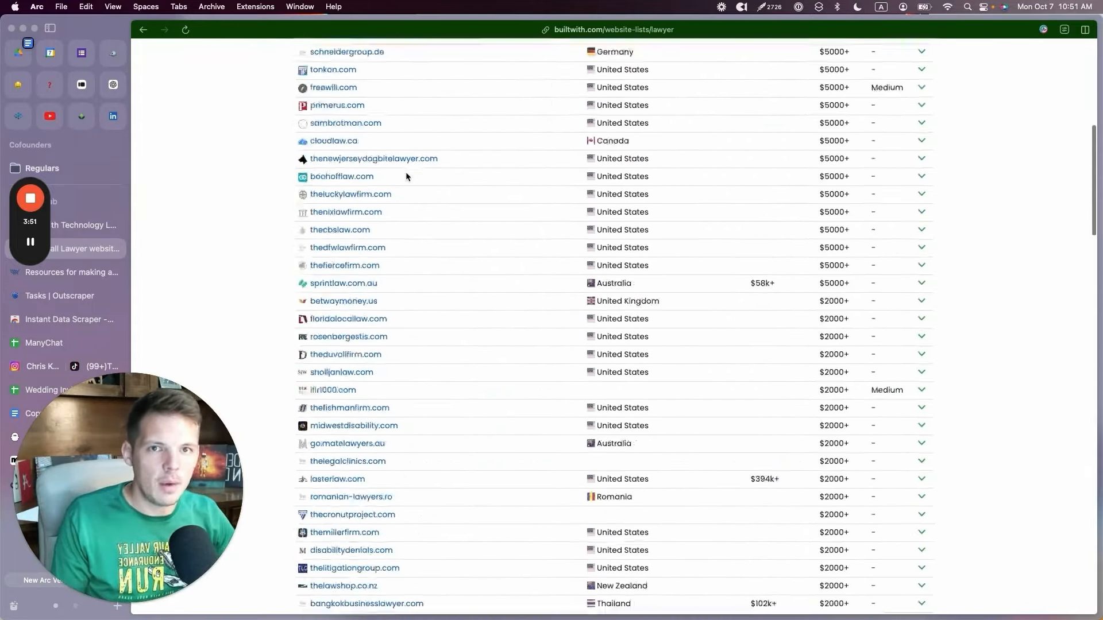
scroll(up, 3)
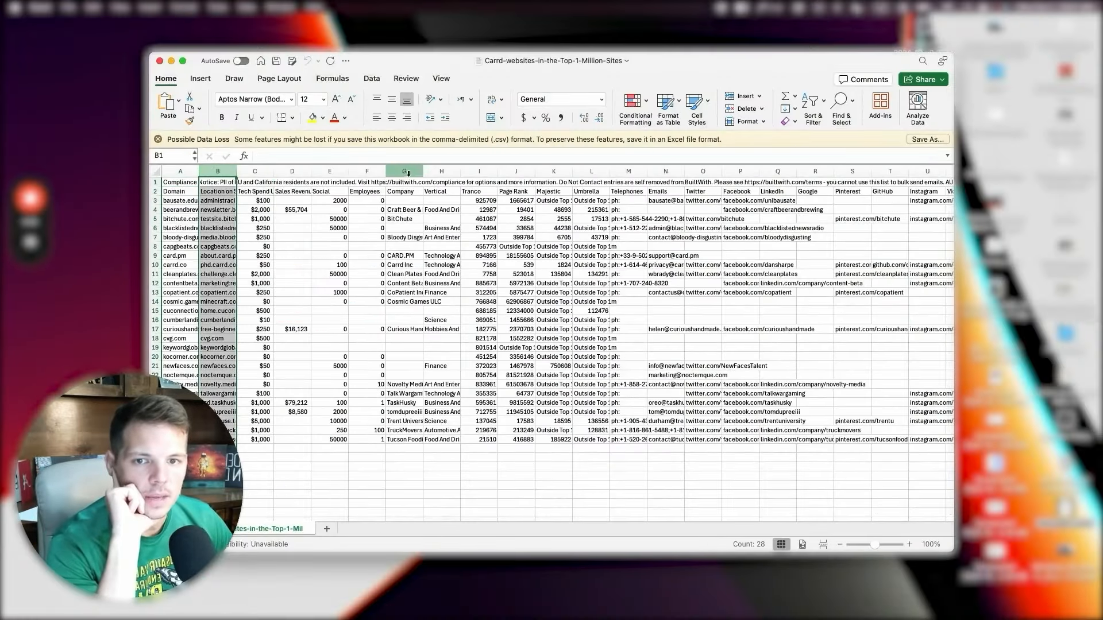
click(291, 171)
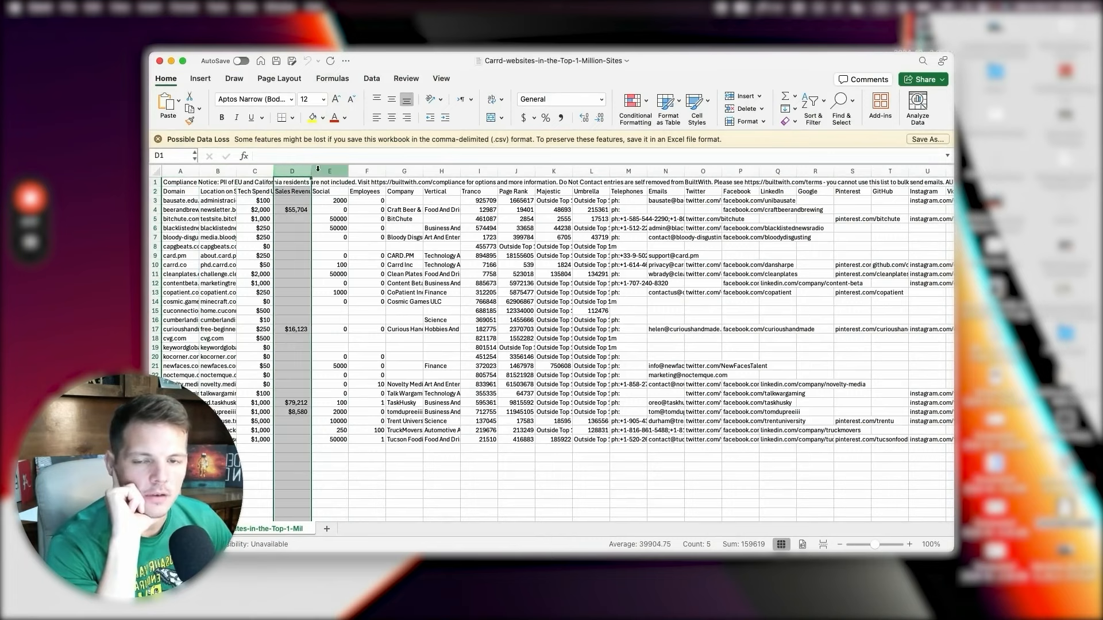
click(328, 171)
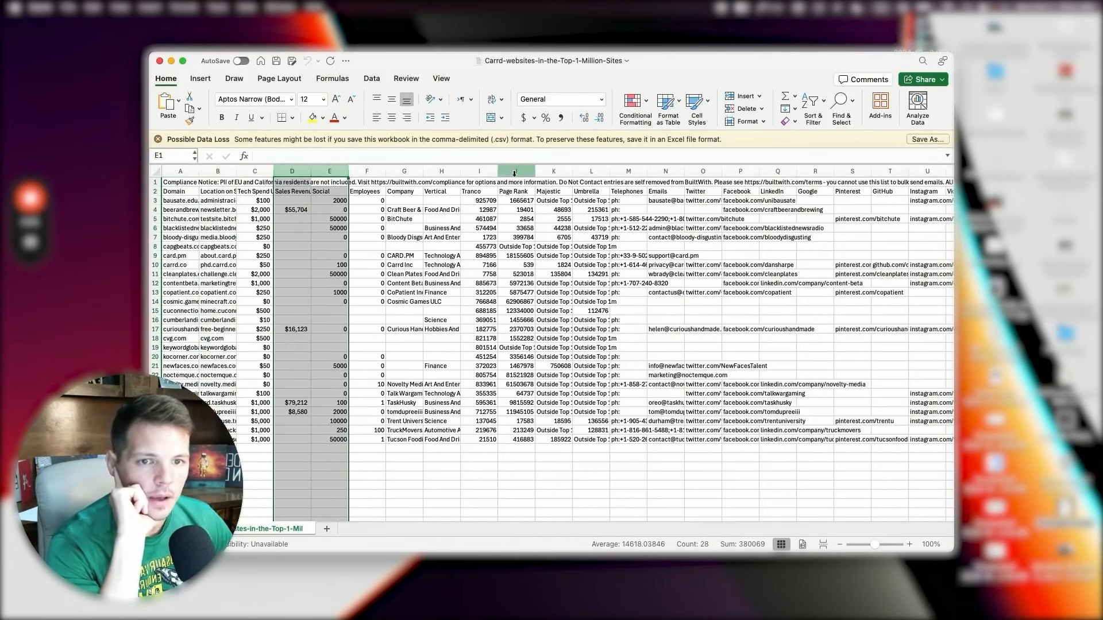
click(574, 171)
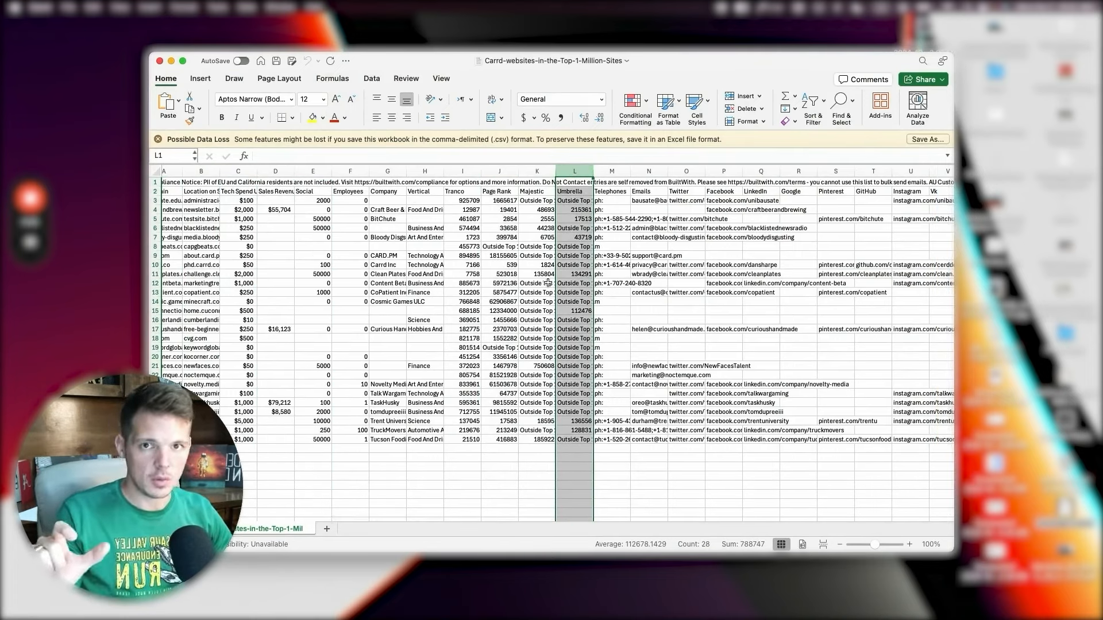
scroll(right, 3)
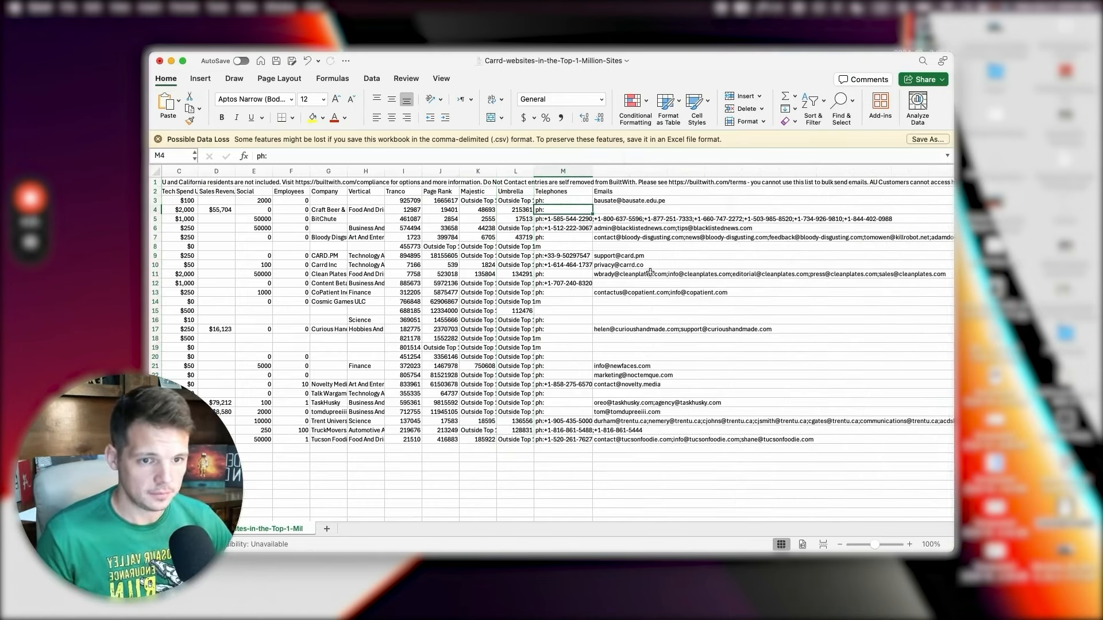
scroll(right, 3)
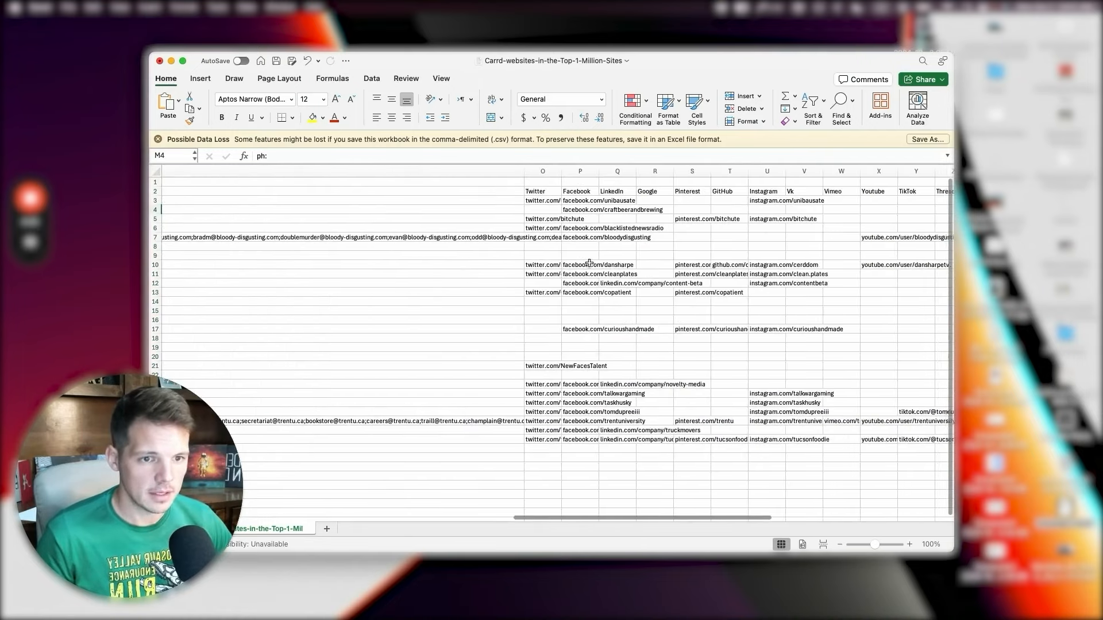
scroll(right, 3)
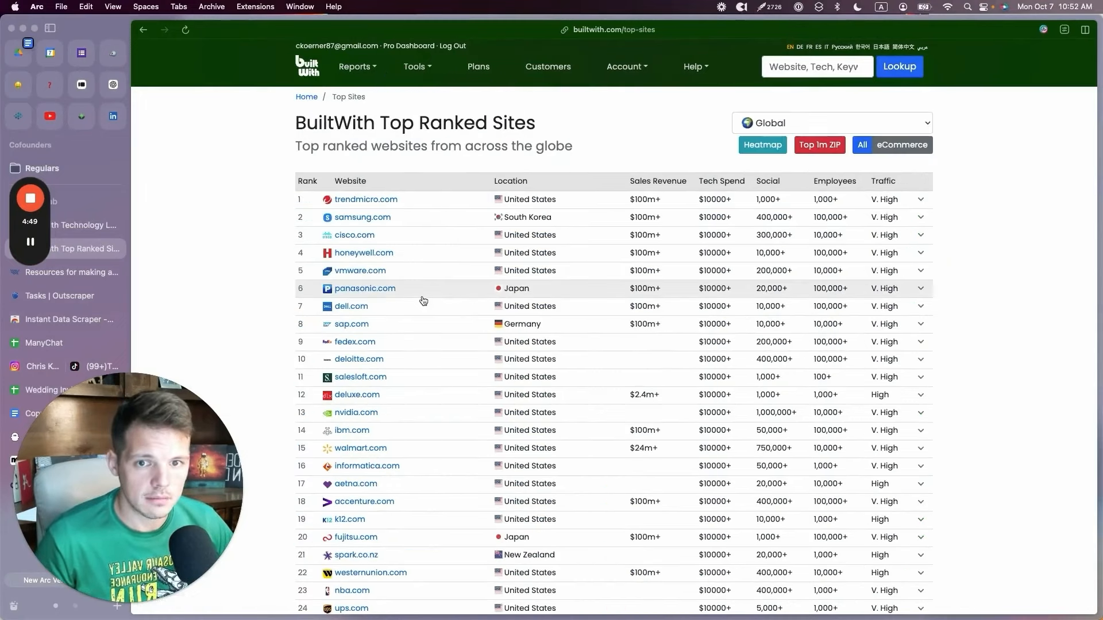
mouse_move(439, 502)
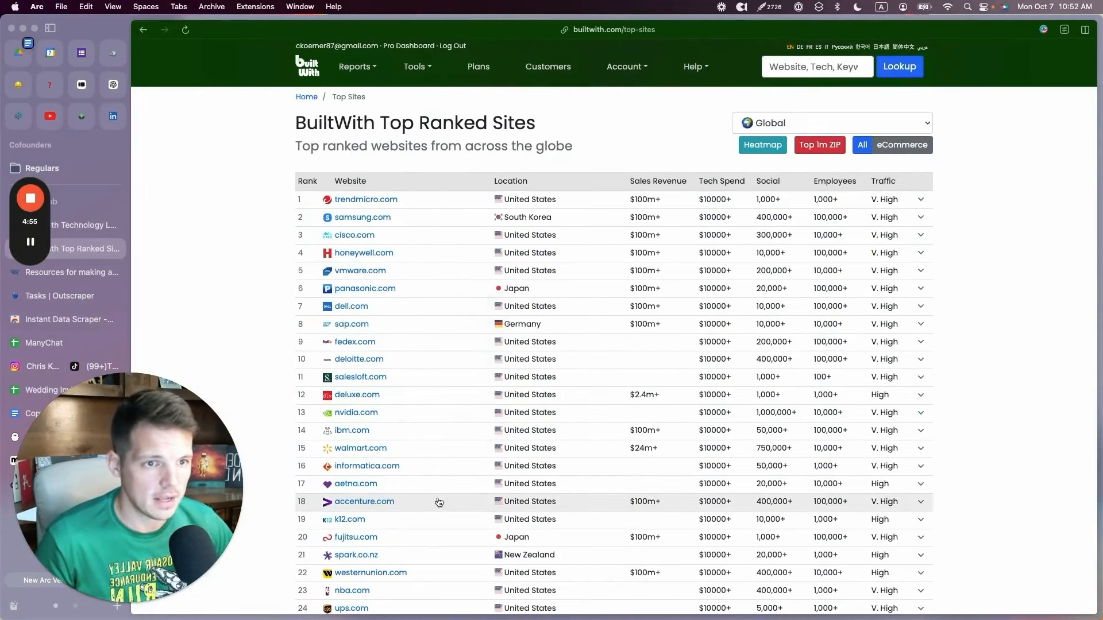
mouse_move(814, 183)
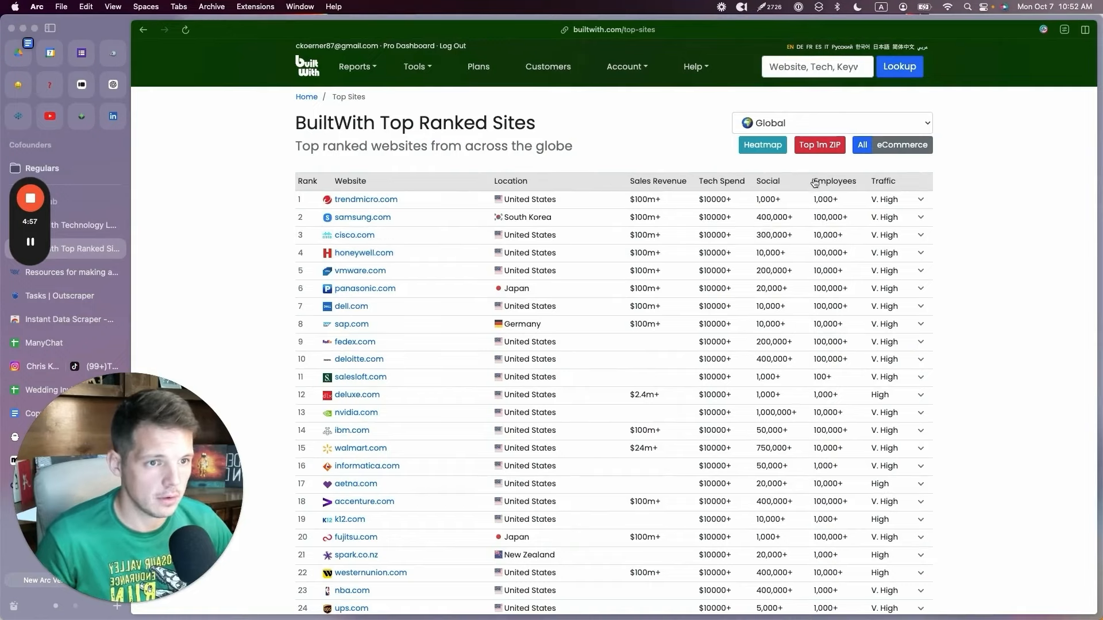
Scroll down the BuiltWith Top Sites page.
scroll(down, 3)
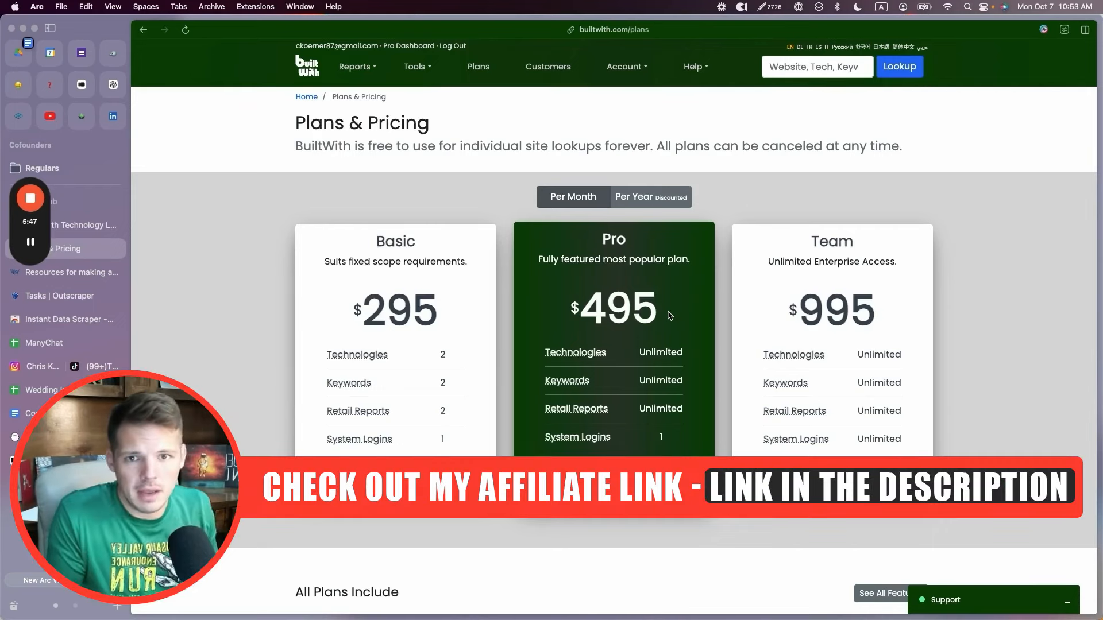
mouse_move(624, 294)
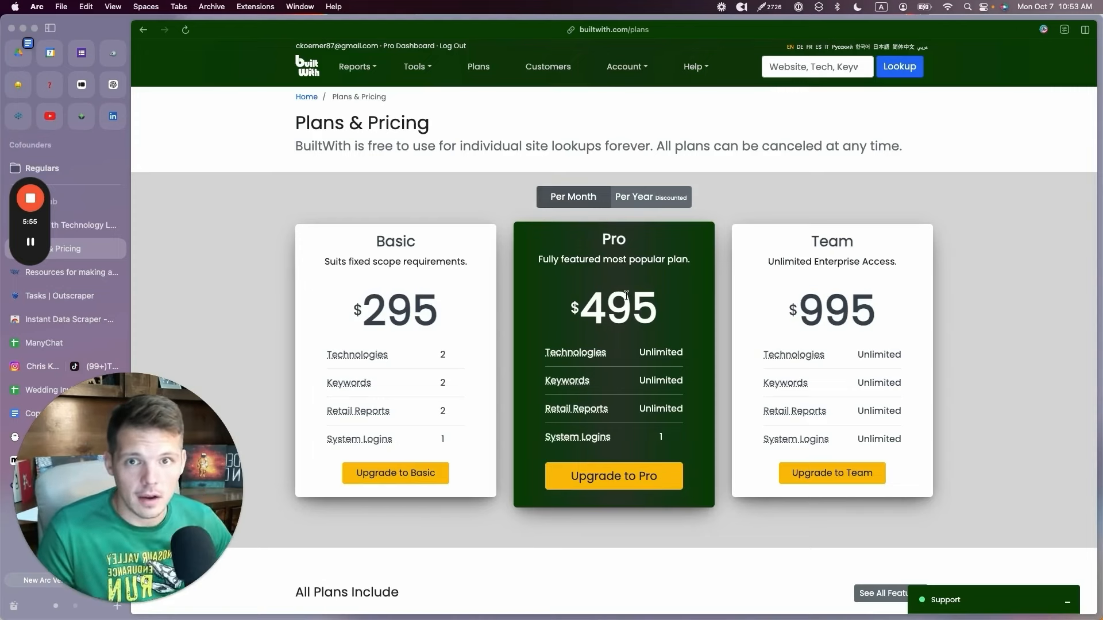
Open Tools > Web Technology Trends and scroll through the popular technologies list.
click(416, 66)
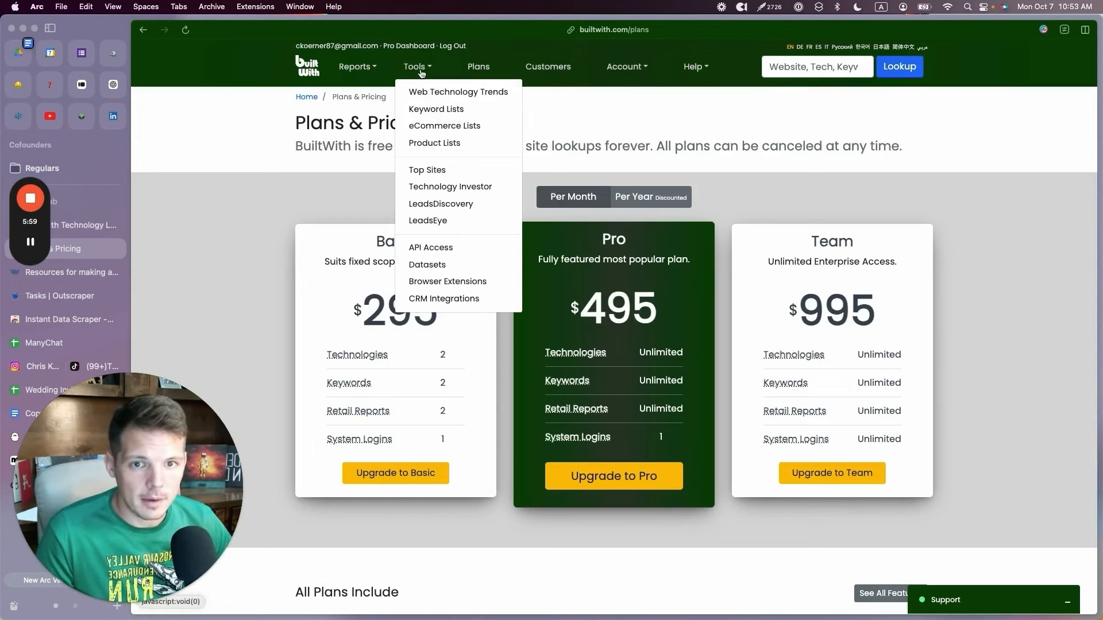
click(458, 91)
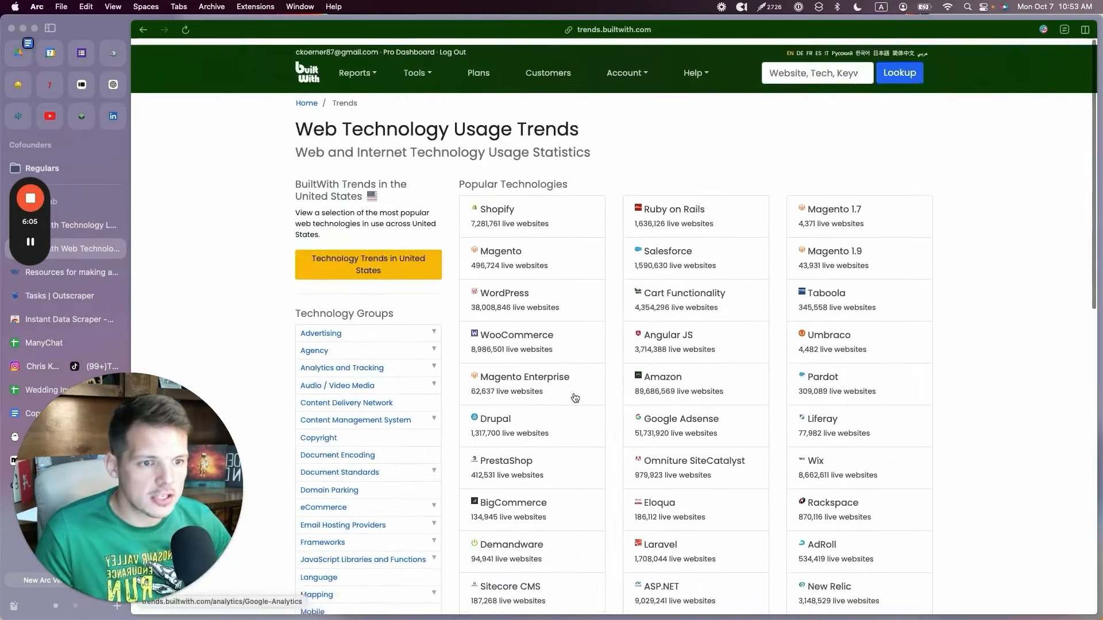
scroll(down, 3)
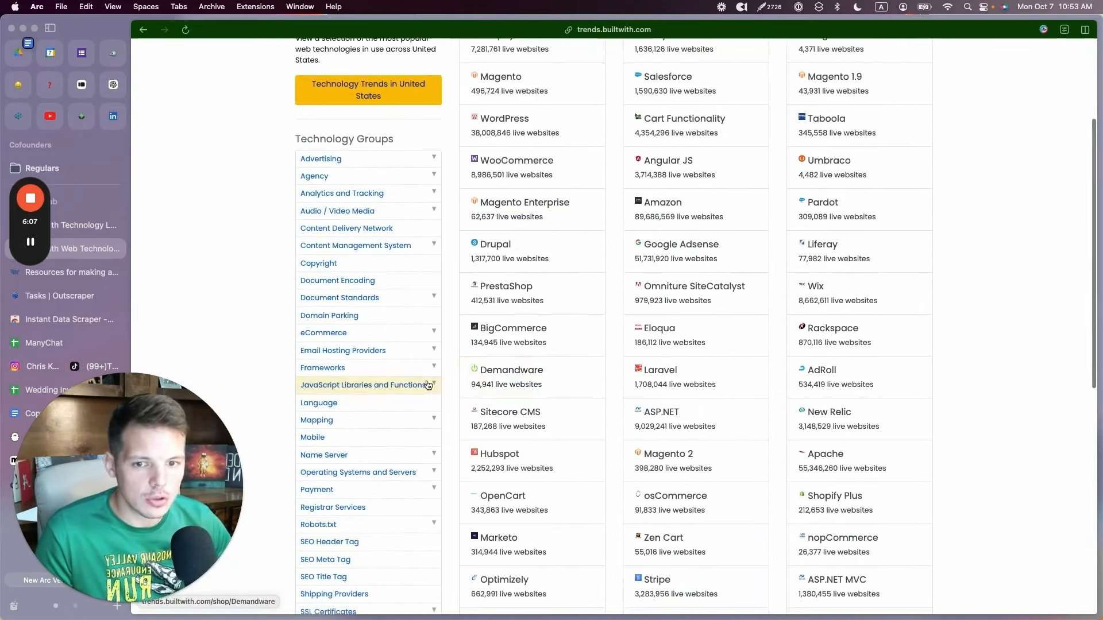
scroll(down, 3)
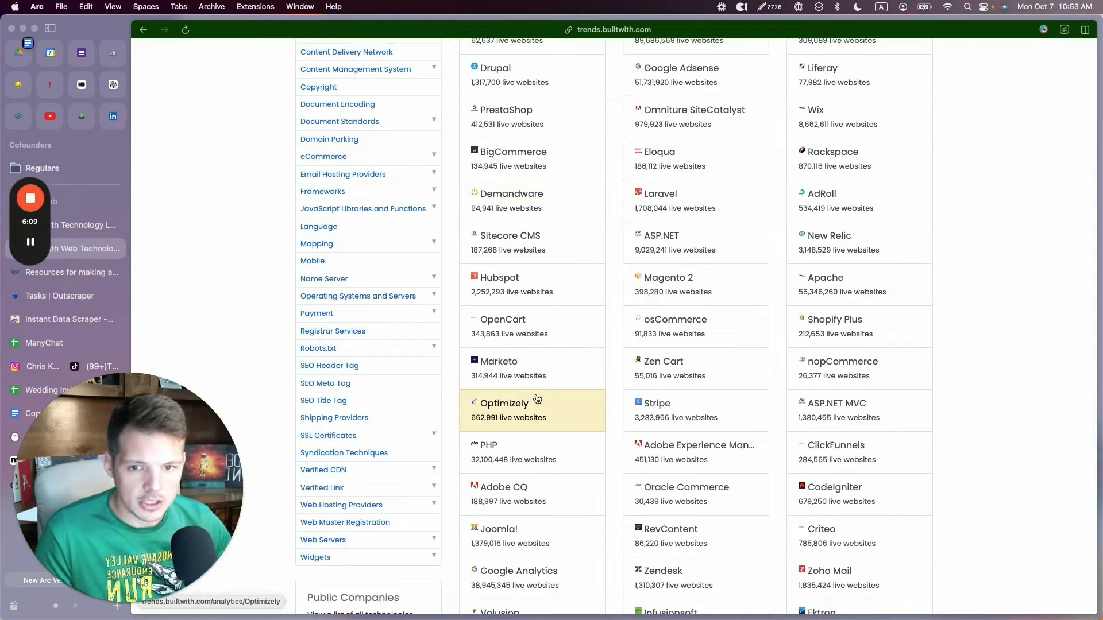
scroll(down, 3)
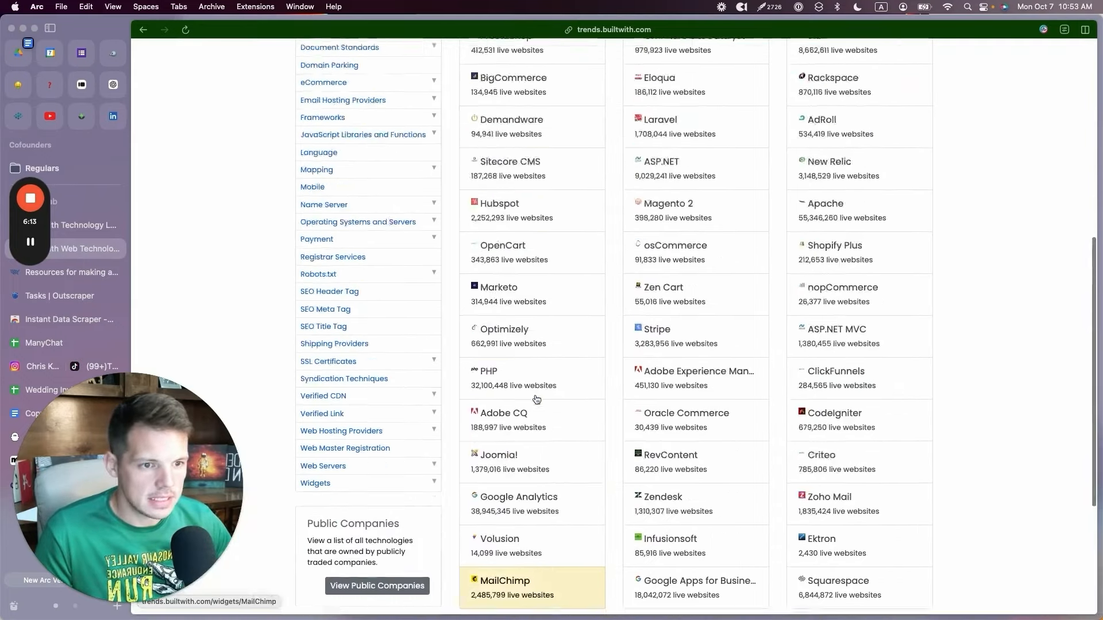
scroll(up, 3)
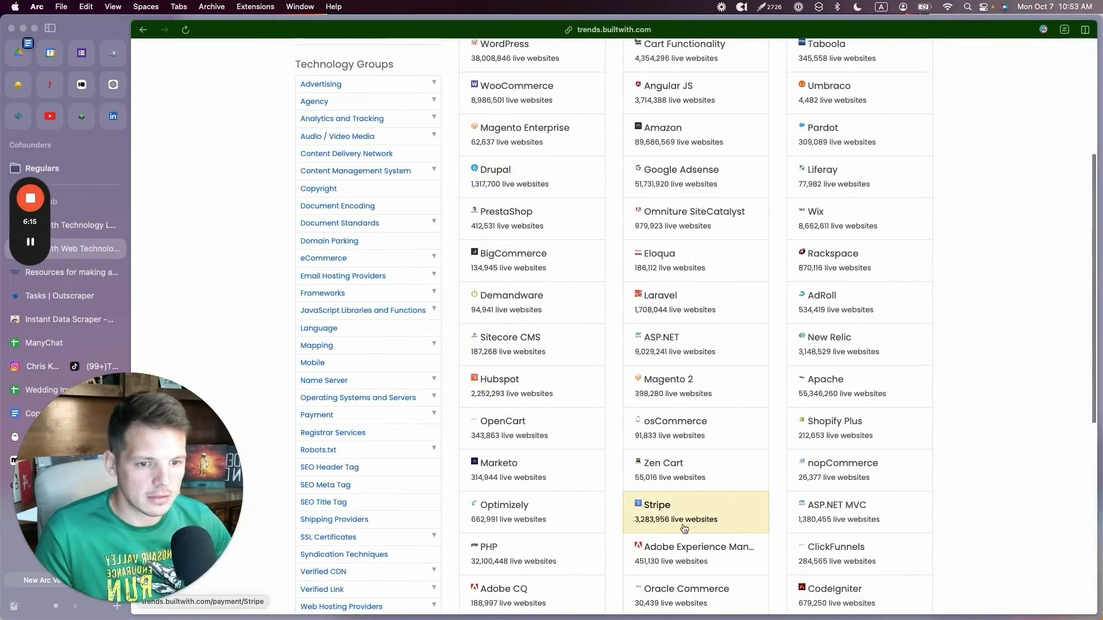
scroll(down, 3)
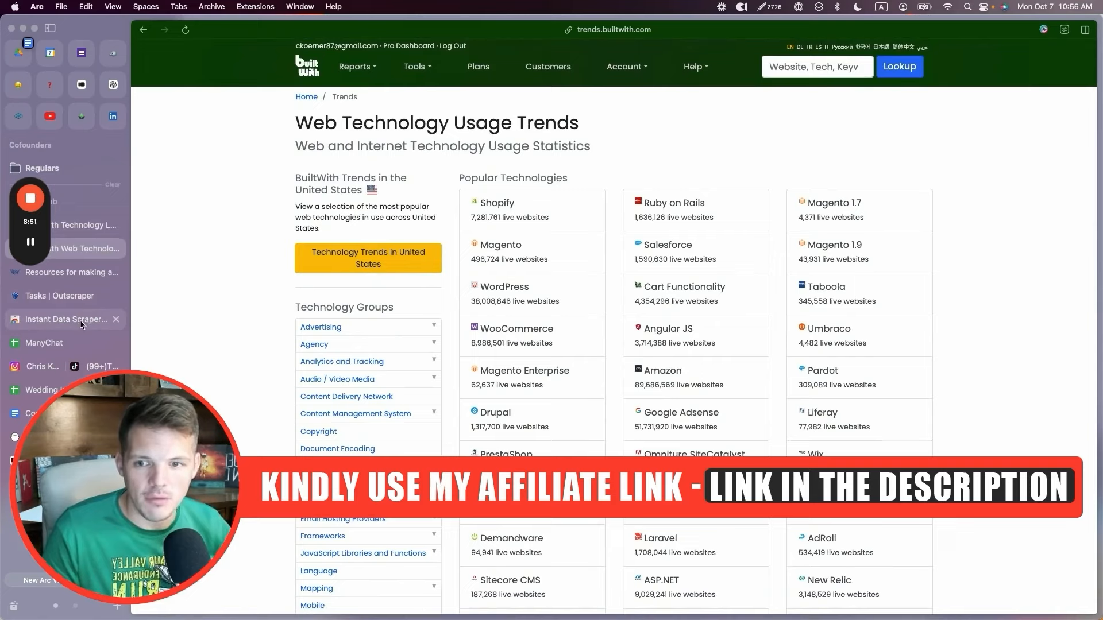
Visit the Instant Data Scraper extension page, then switch to the Outscraper Tasks tab.
click(63, 319)
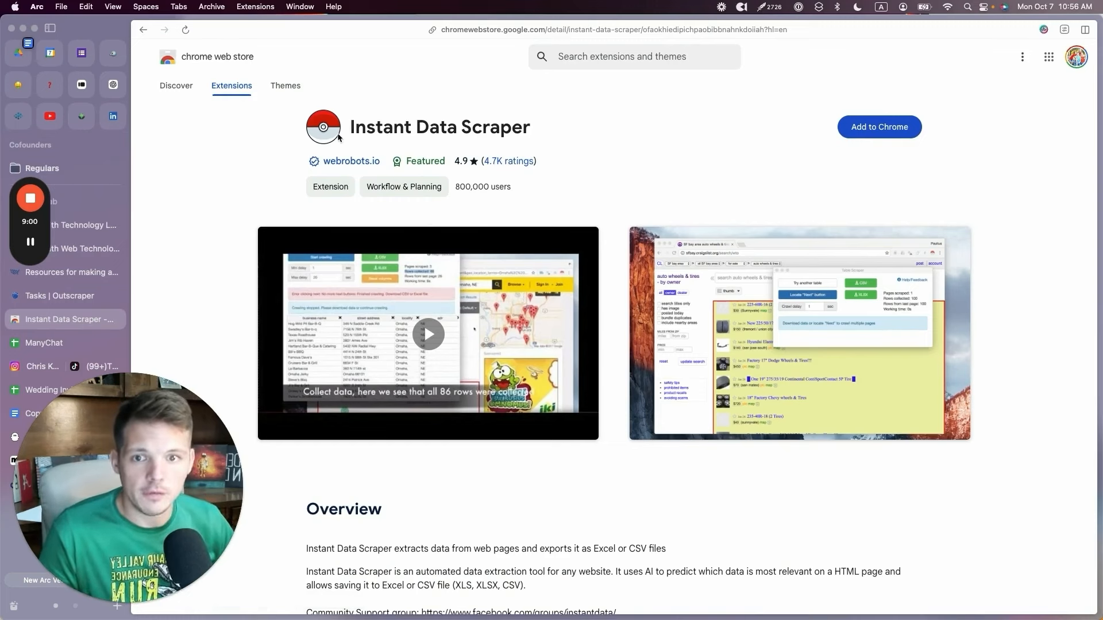
mouse_move(225, 229)
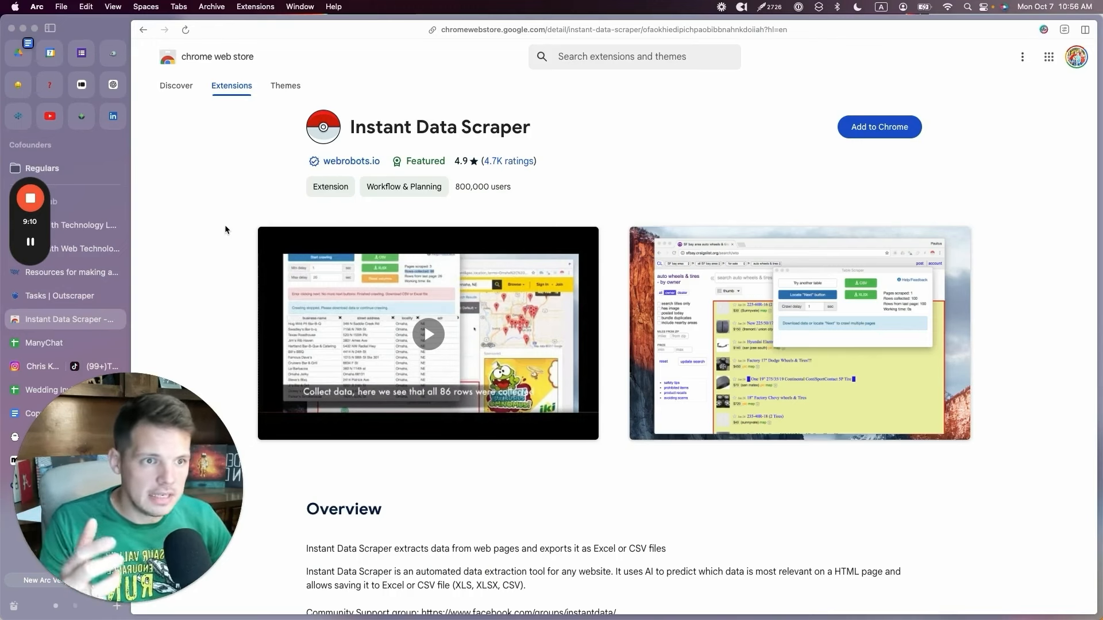
mouse_move(397, 161)
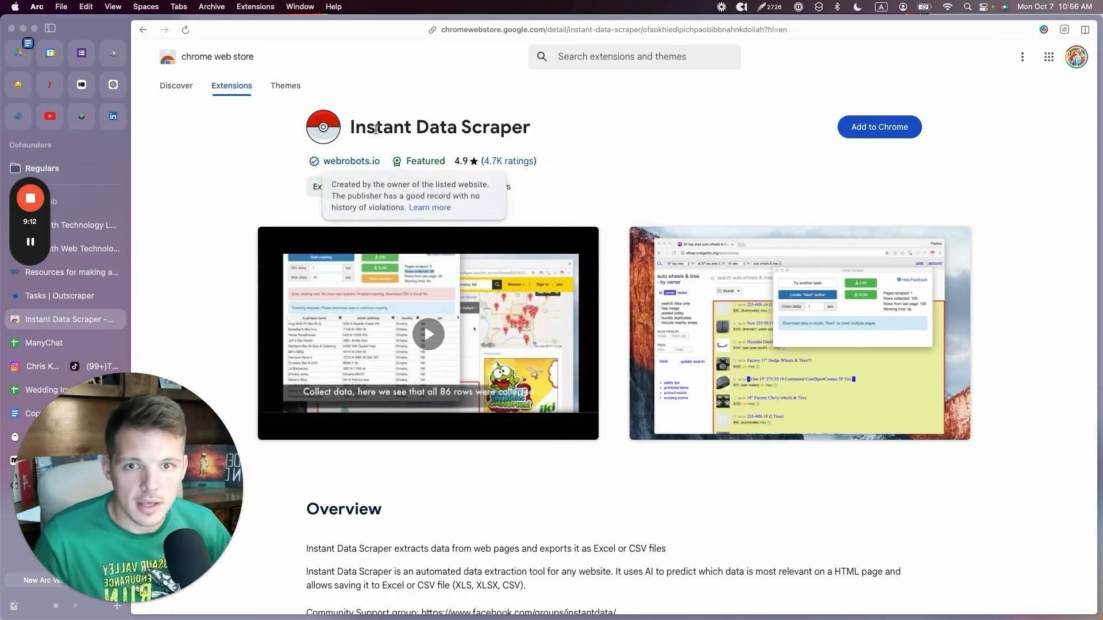
mouse_move(232, 226)
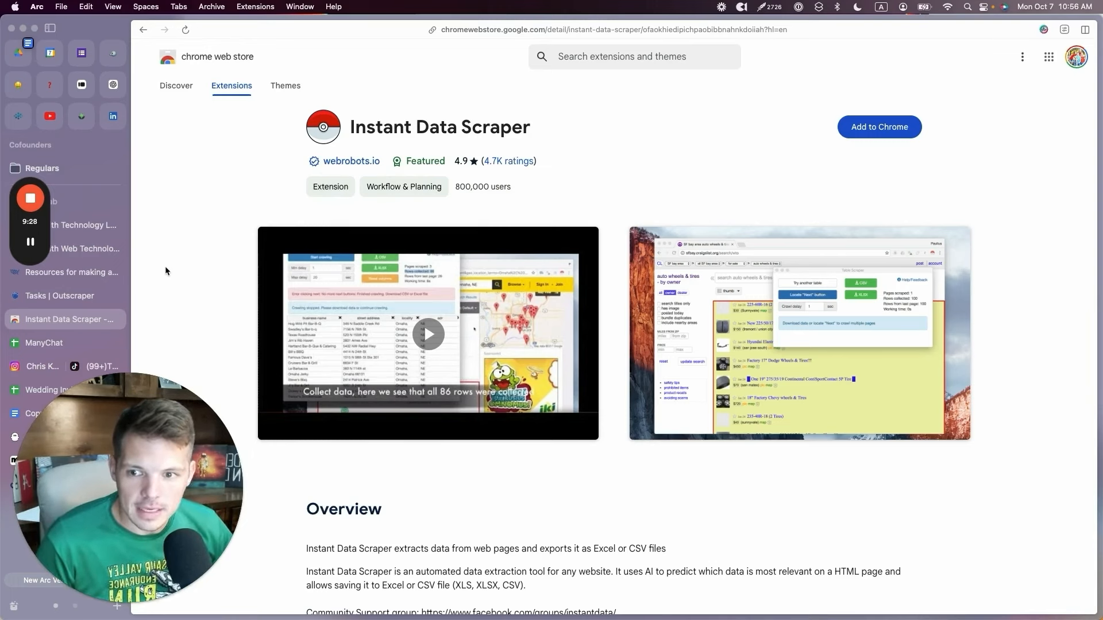
click(59, 295)
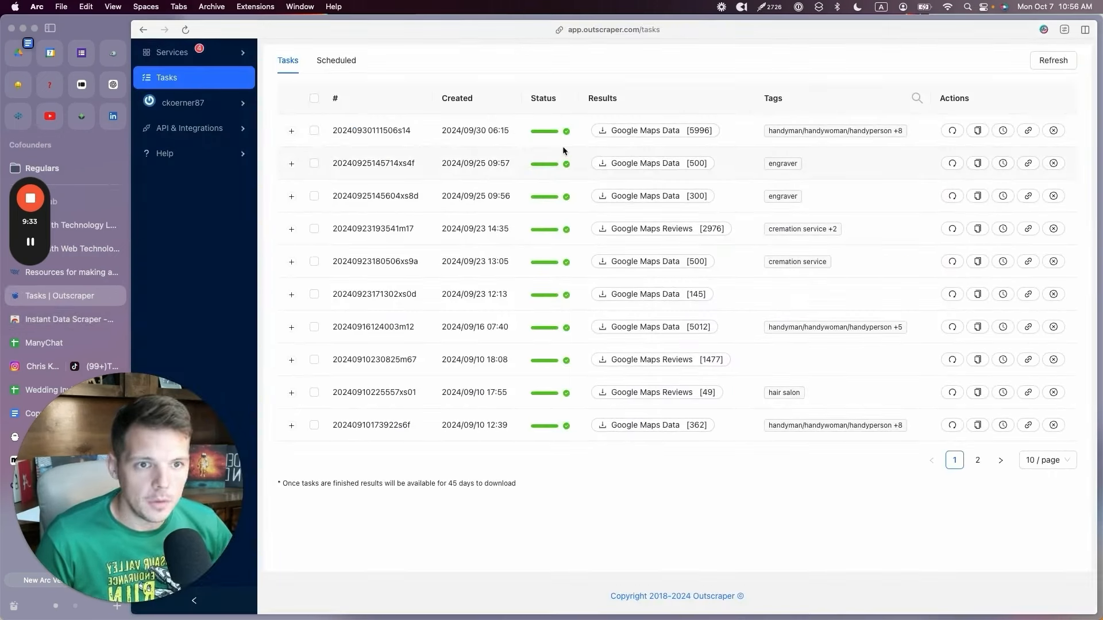
Open Google Maps Scraper via Services > By Brand > Google.
click(171, 52)
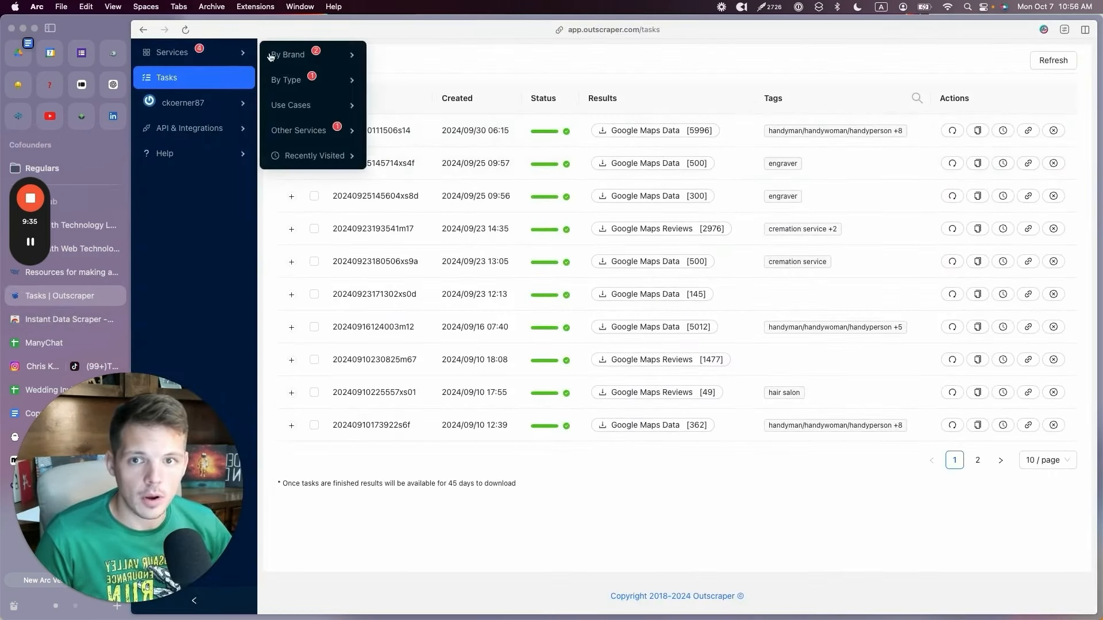
click(288, 54)
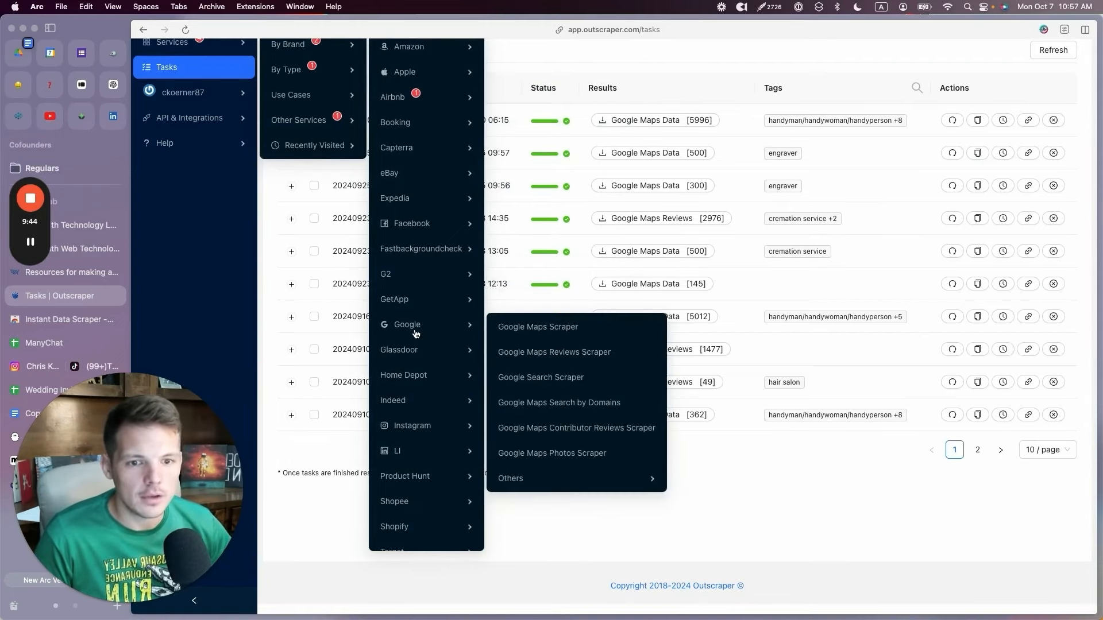
click(537, 326)
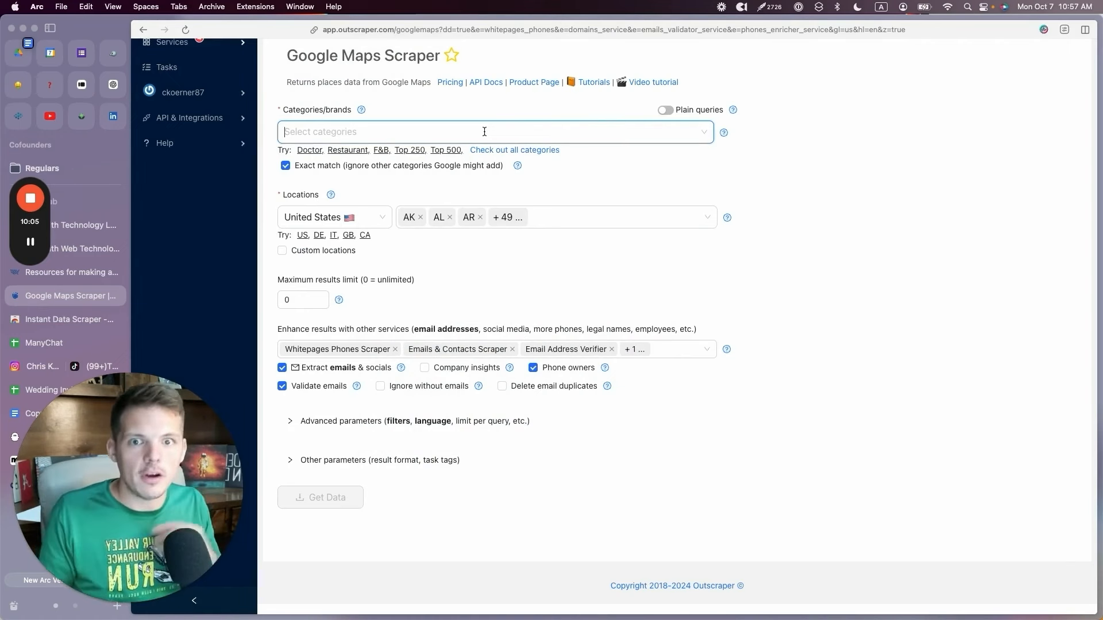
Choose the Tree Service category and replace the locations with Dallas.
text(tr)
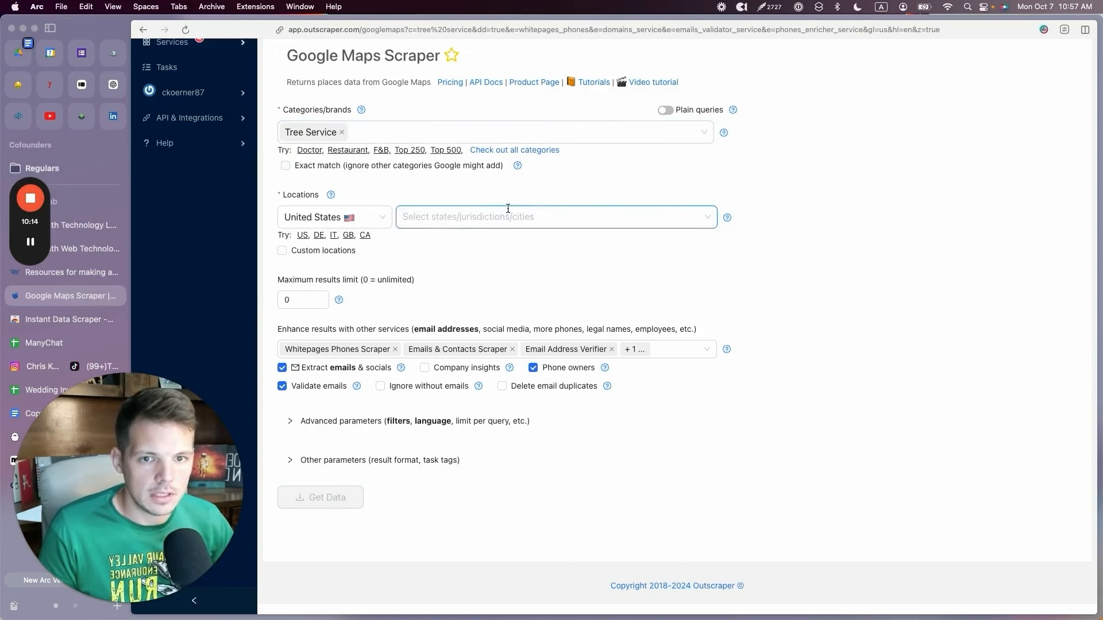
text(dallas)
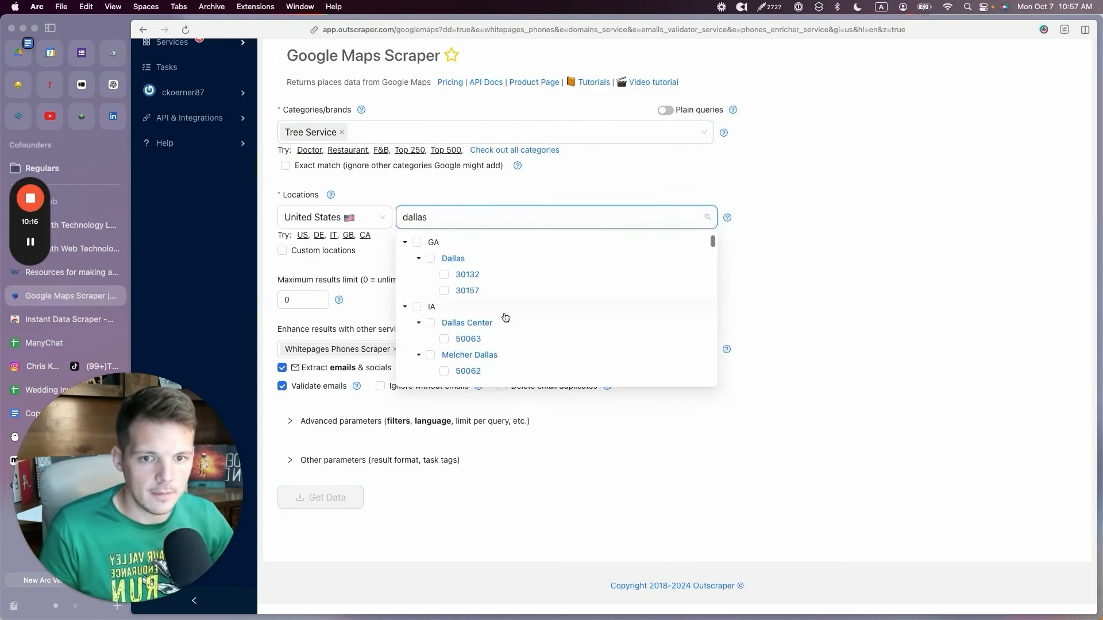
scroll(down, 3)
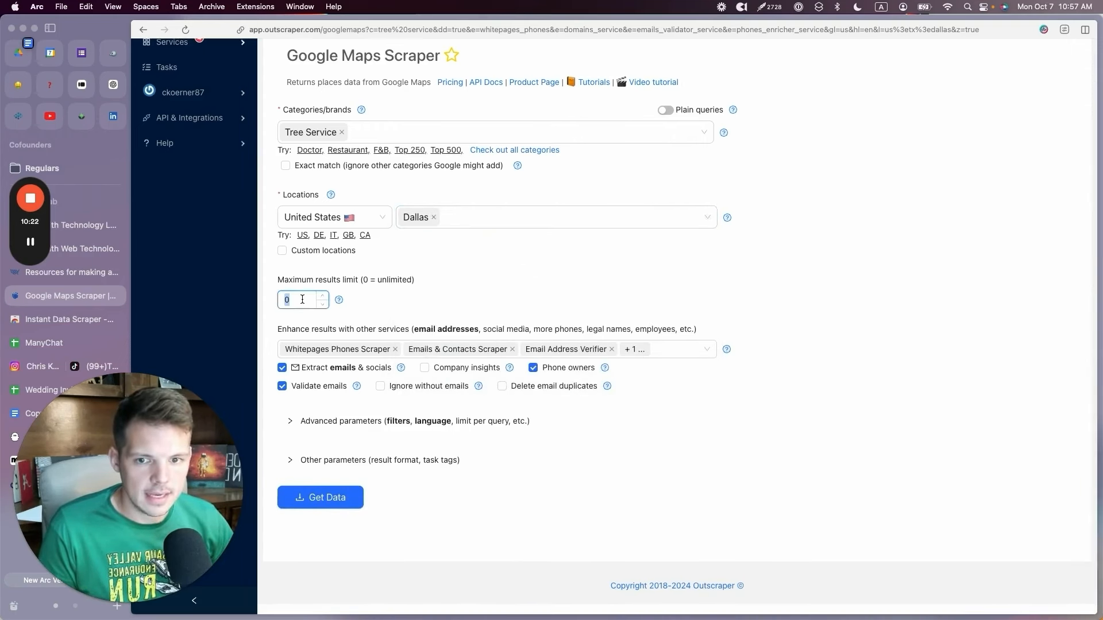
Set the maximum results limit to 500 and bring up the enrichment services list.
text(500)
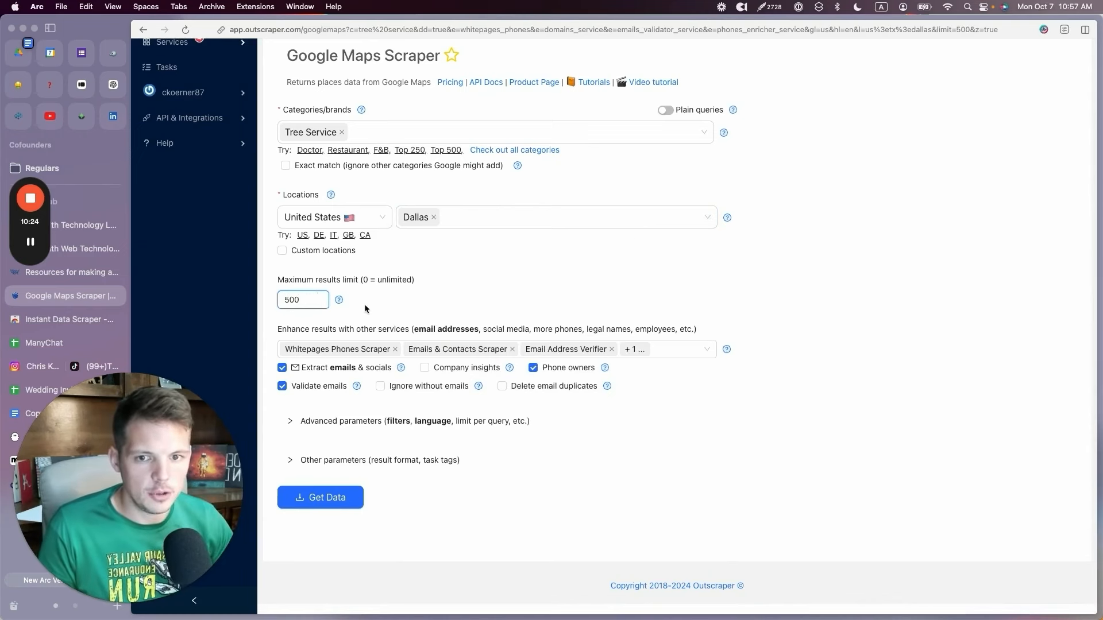
mouse_move(443, 282)
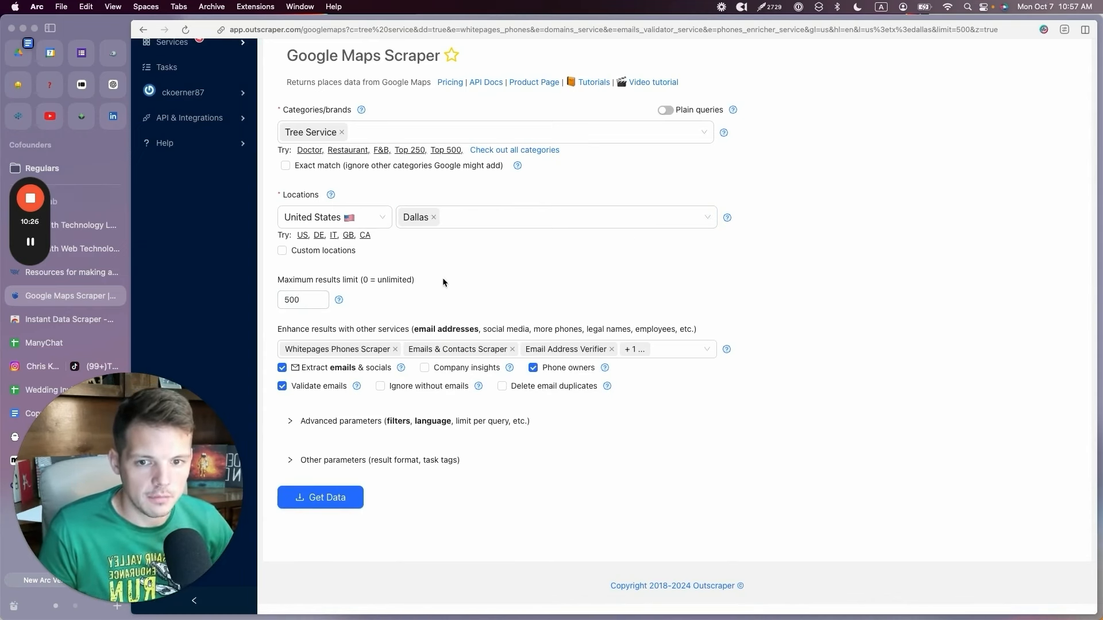
click(302, 300)
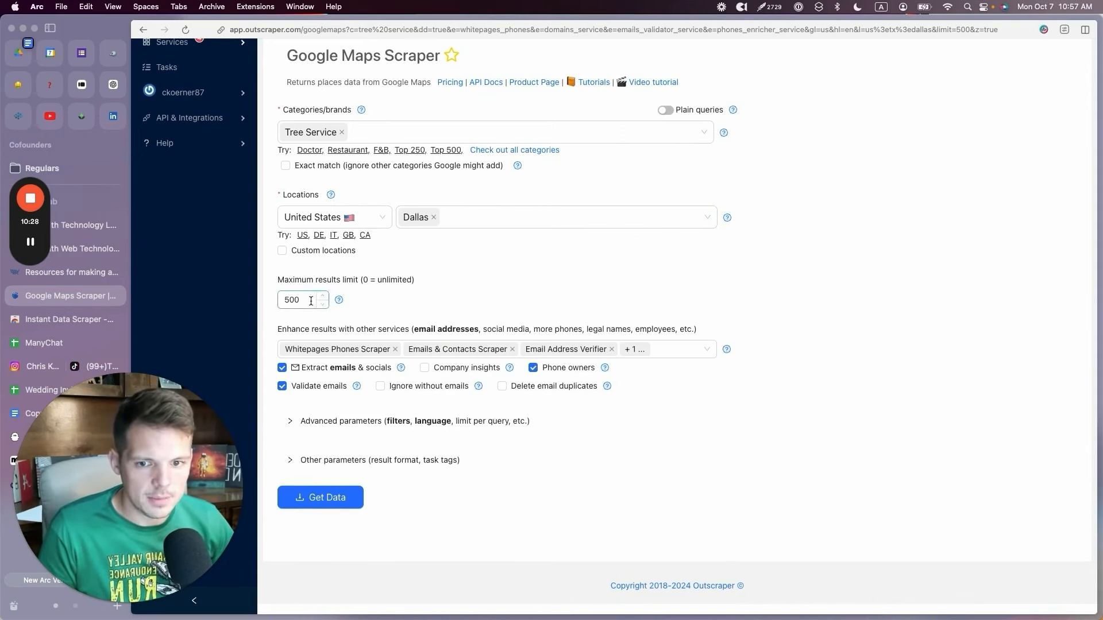
click(662, 348)
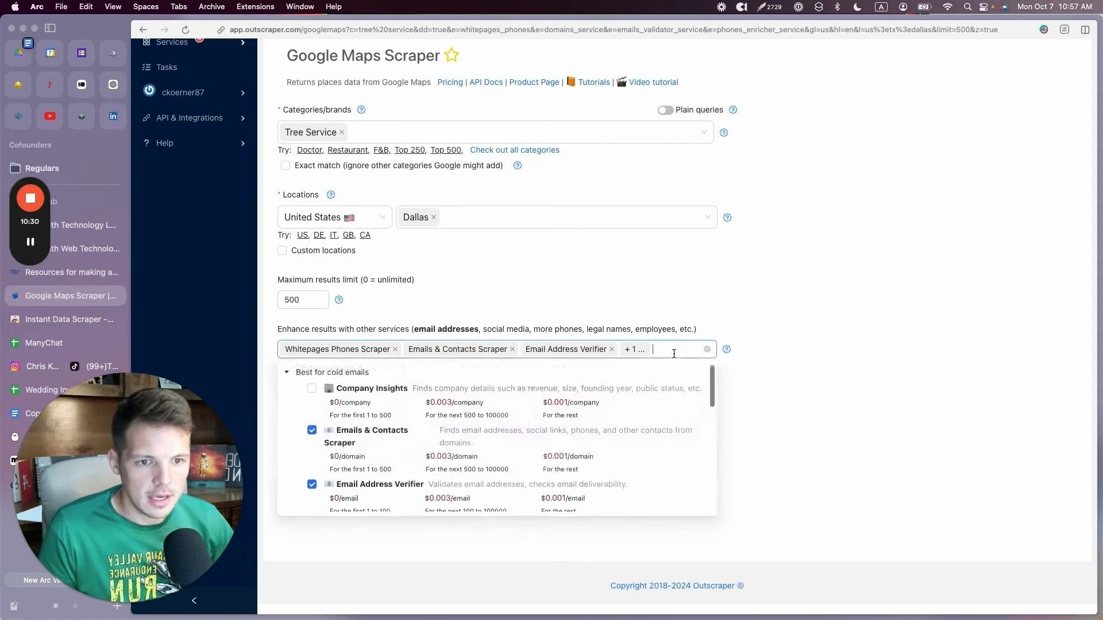
scroll(down, 3)
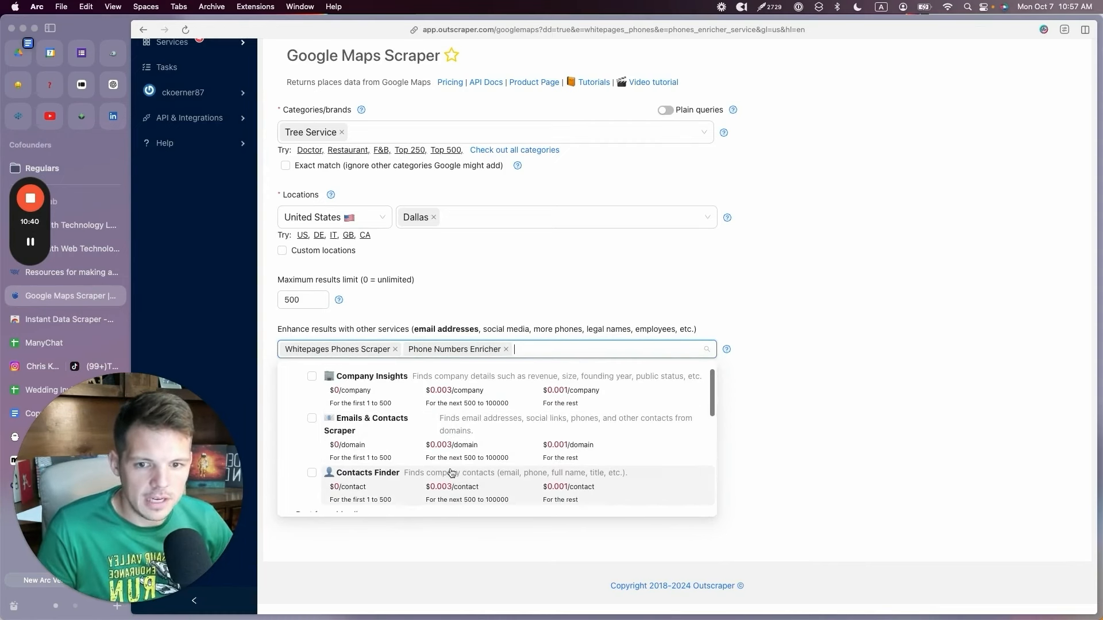
Close the enrichment list with Whitepages Phones Scraper and Phone Numbers Enricher selected.
scroll(down, 3)
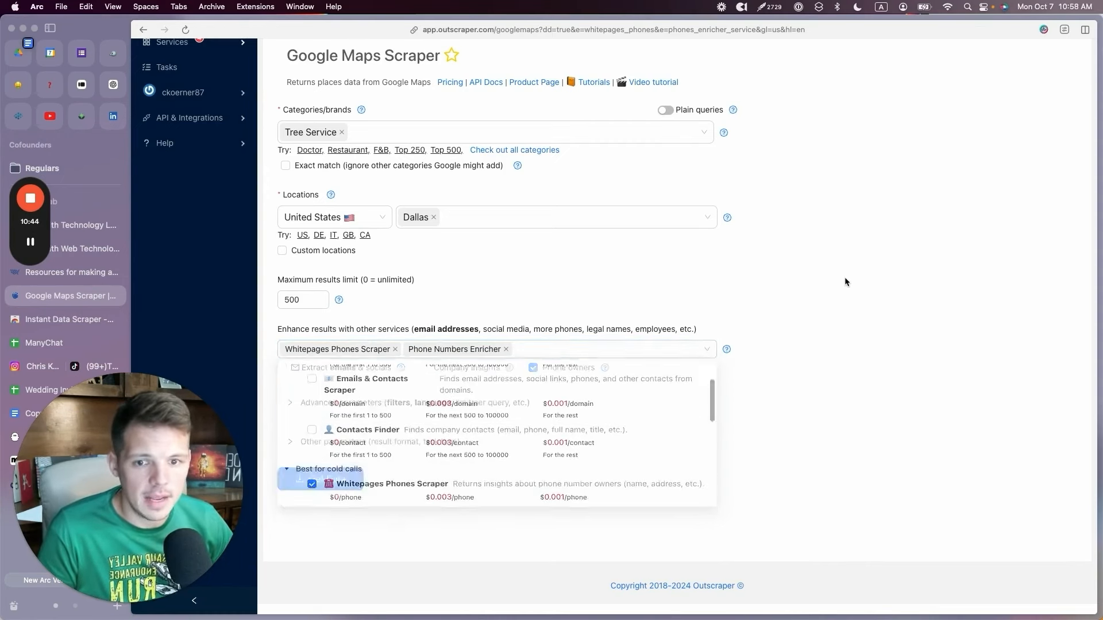
click(302, 299)
text(50)
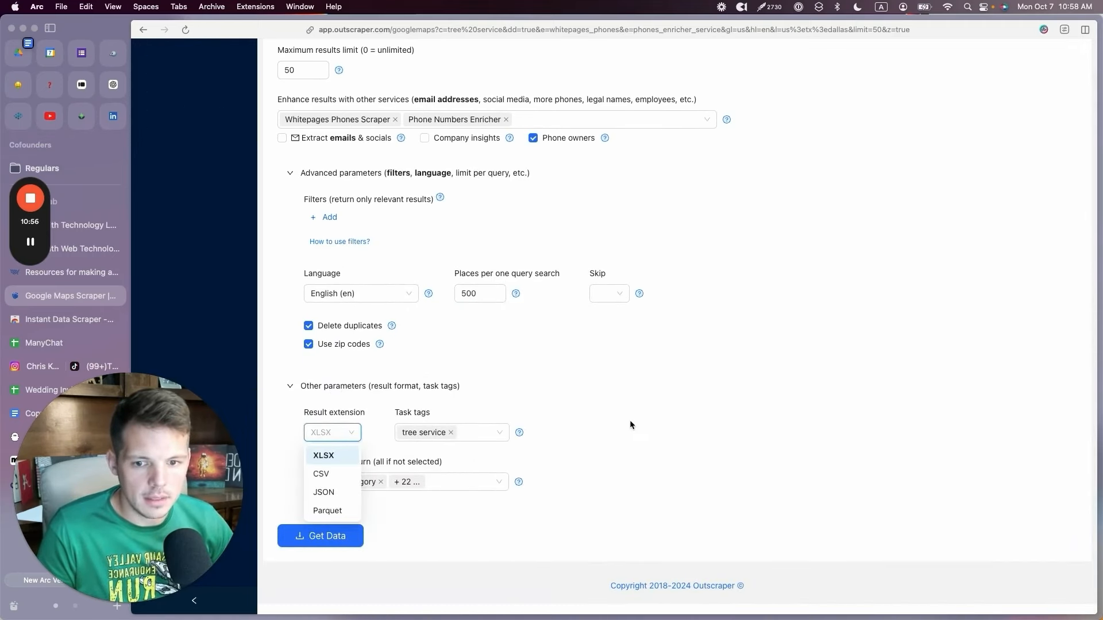
Choose XLSX as the result extension, review returned columns, and submit for confirmation.
click(323, 455)
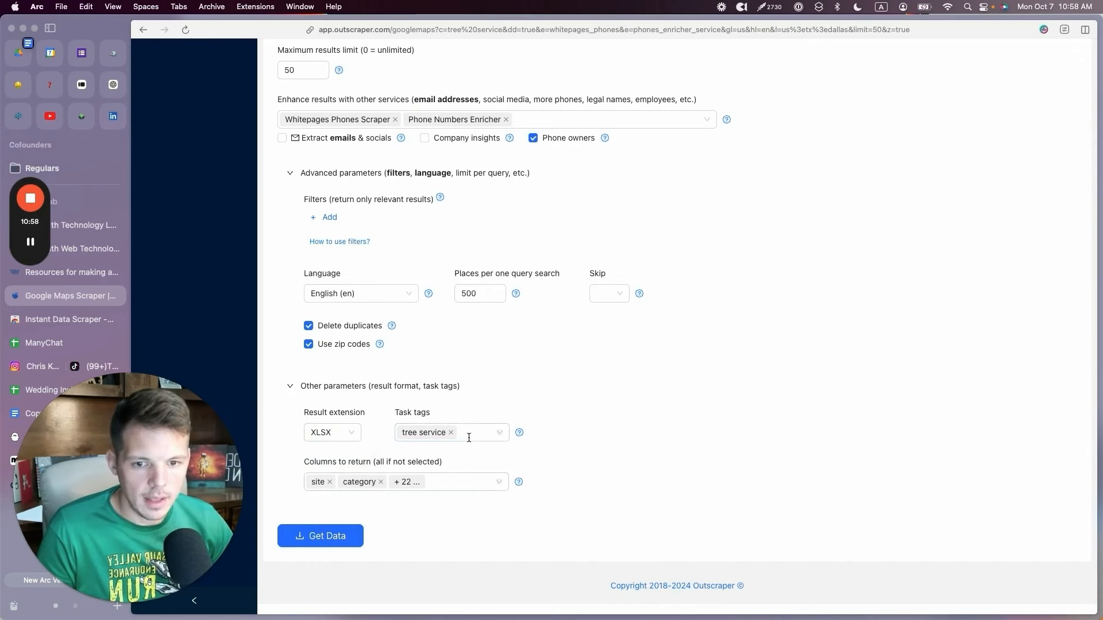
click(450, 482)
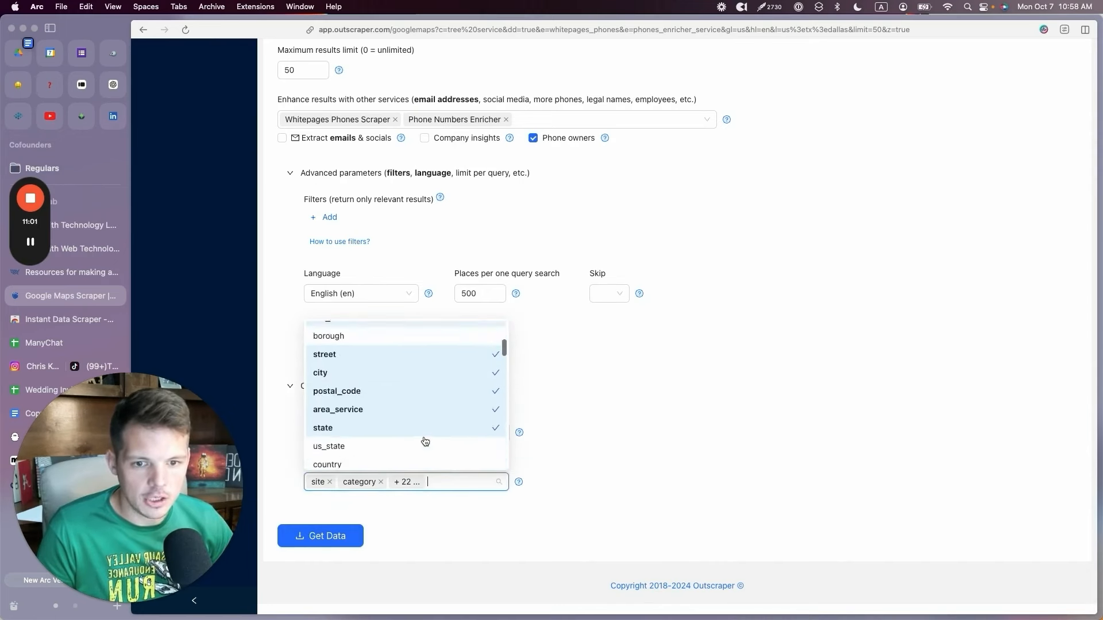
scroll(up, 3)
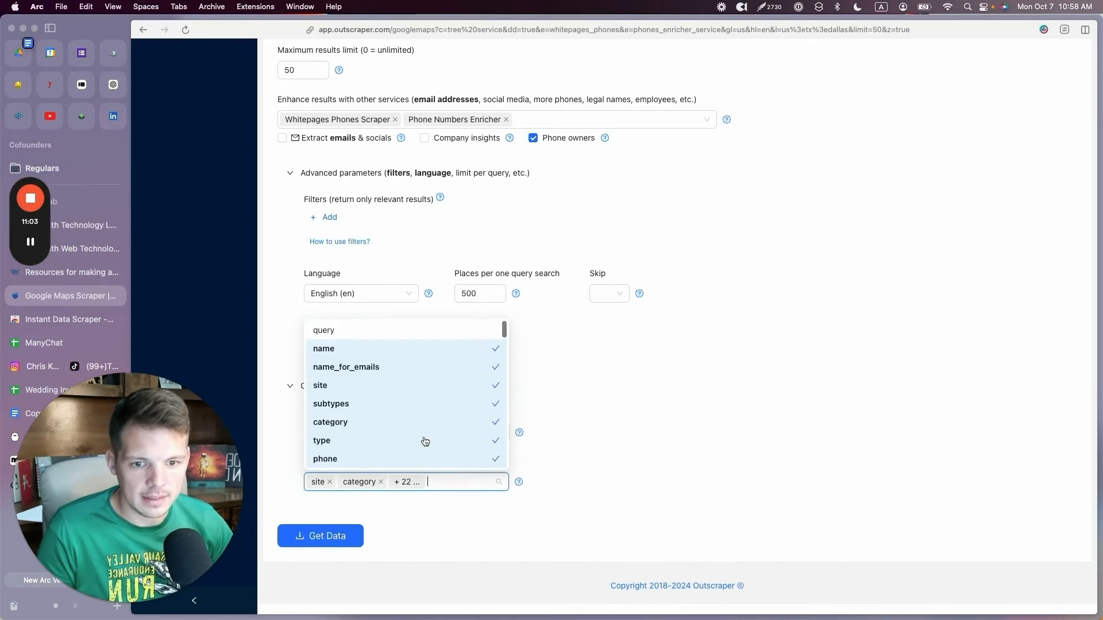
scroll(up, 3)
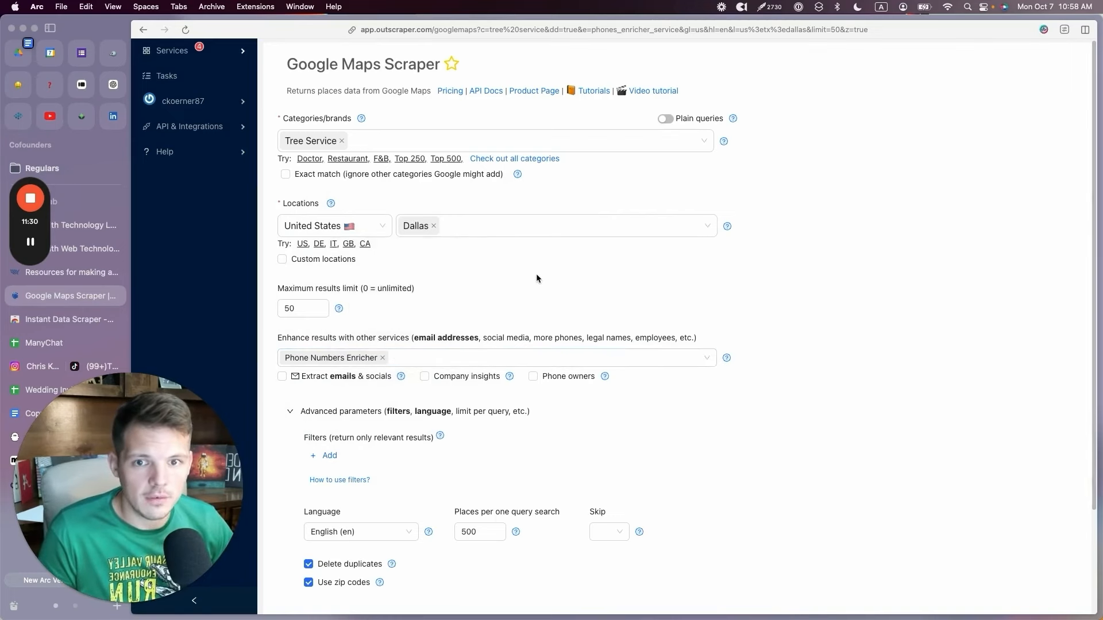
click(319, 535)
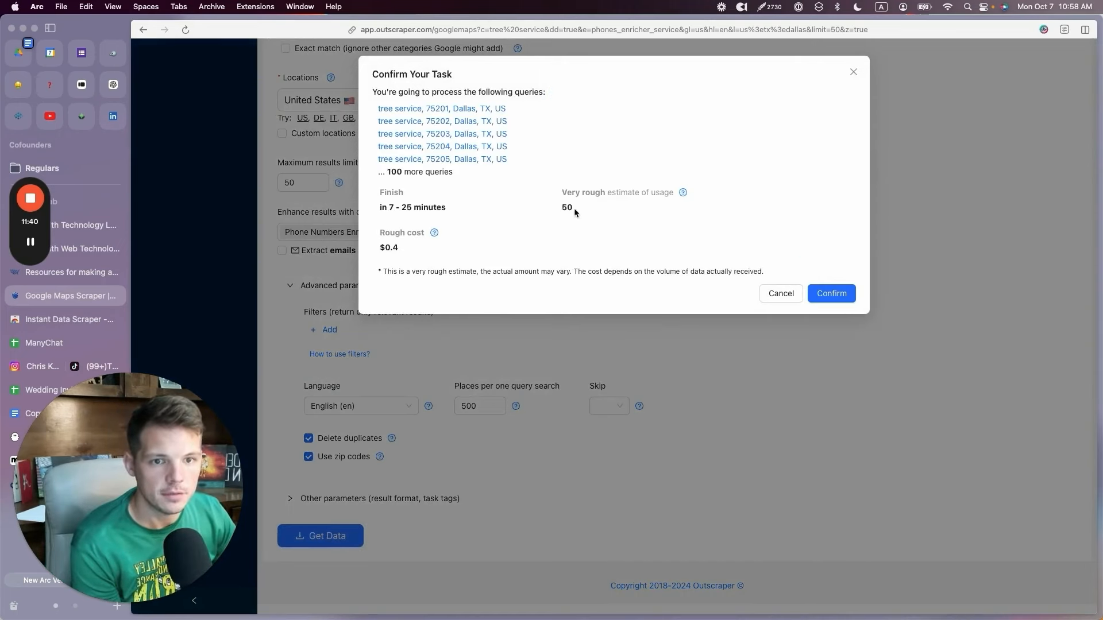
Confirm the Dallas tree service task and go to the Tasks page.
click(831, 294)
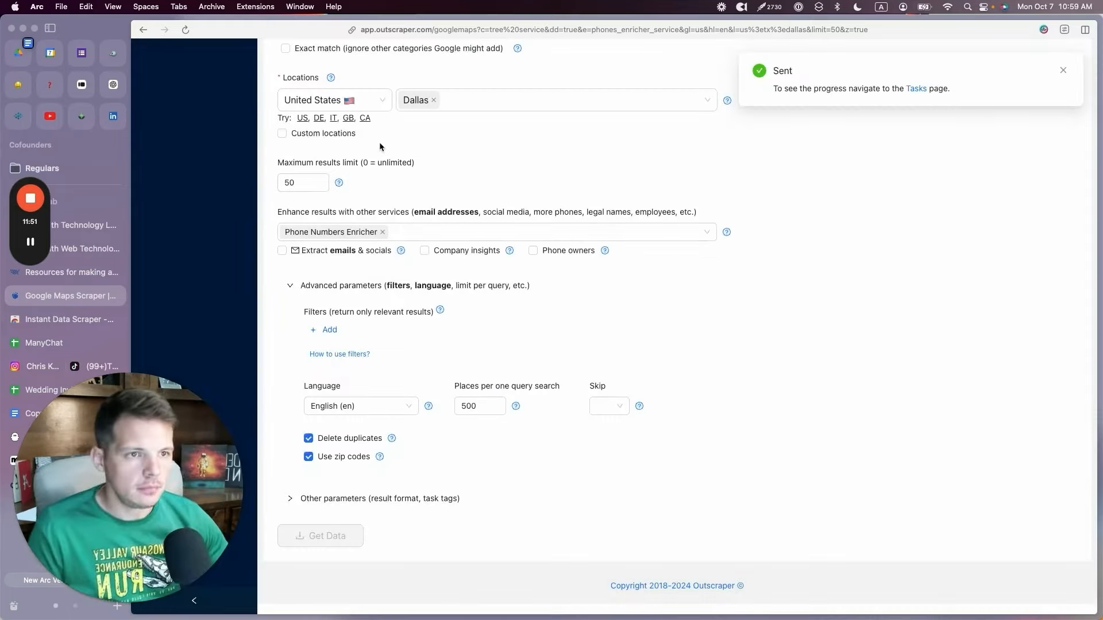
click(916, 89)
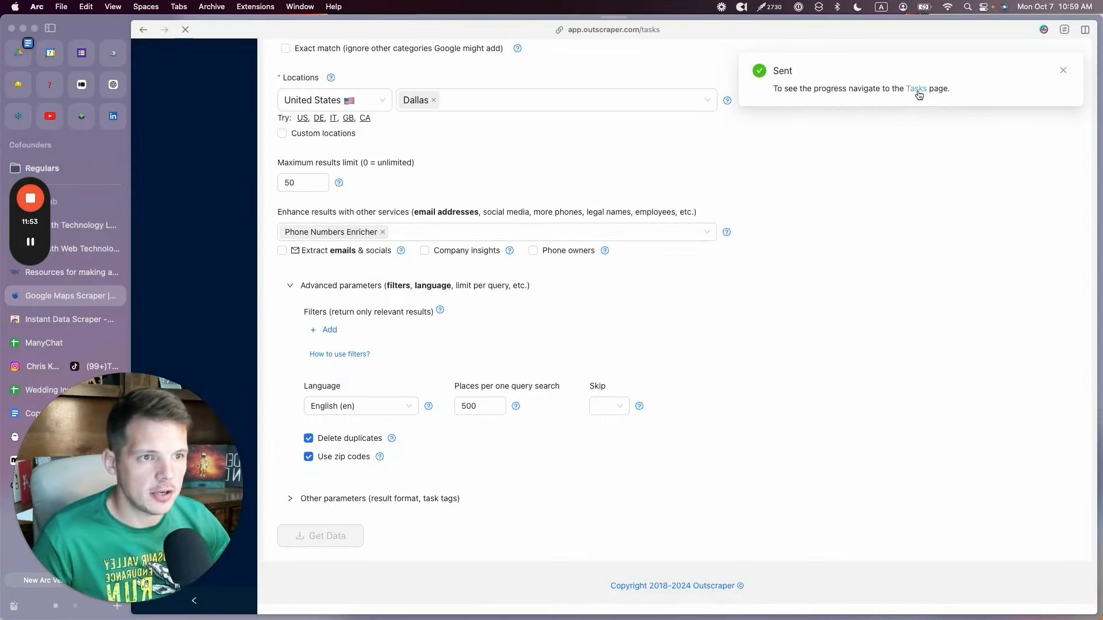
click(915, 88)
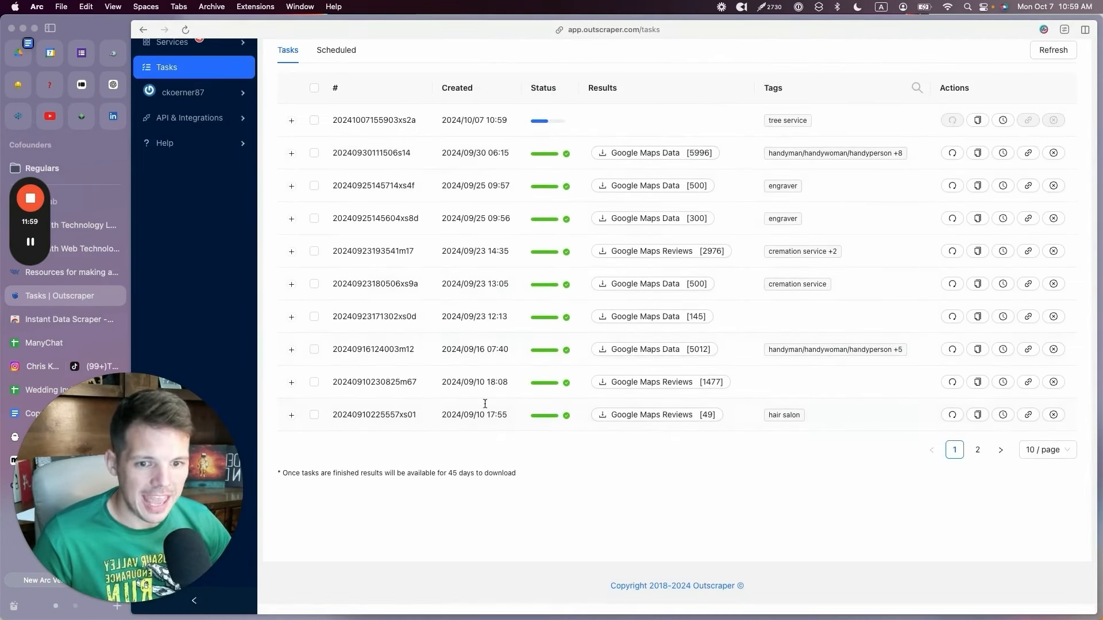
mouse_move(464, 218)
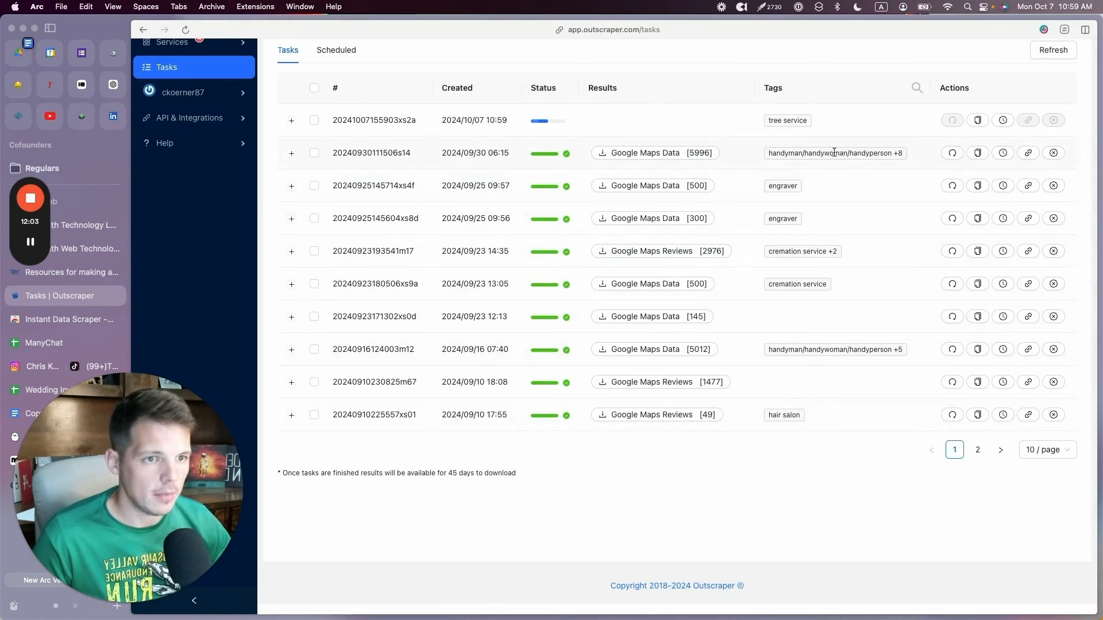
mouse_move(885, 323)
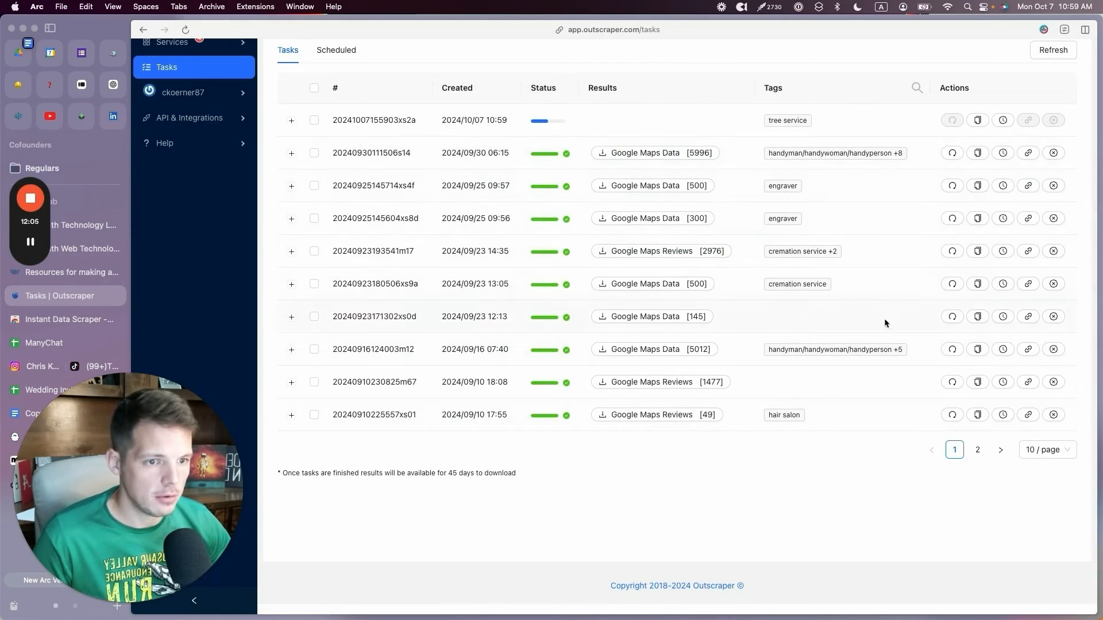
click(1047, 450)
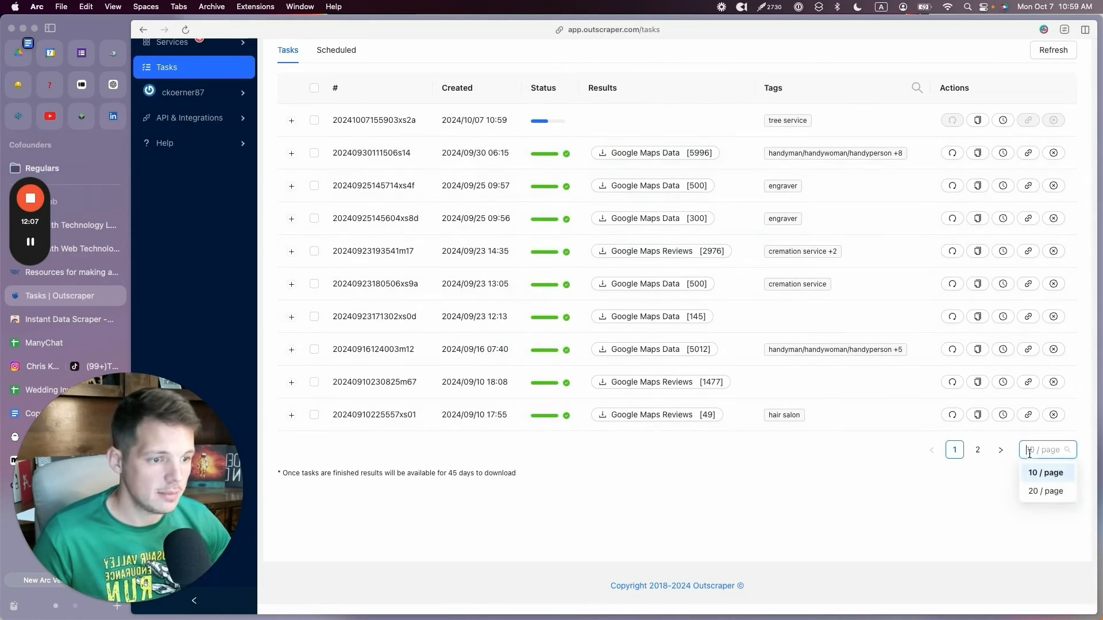
click(1044, 491)
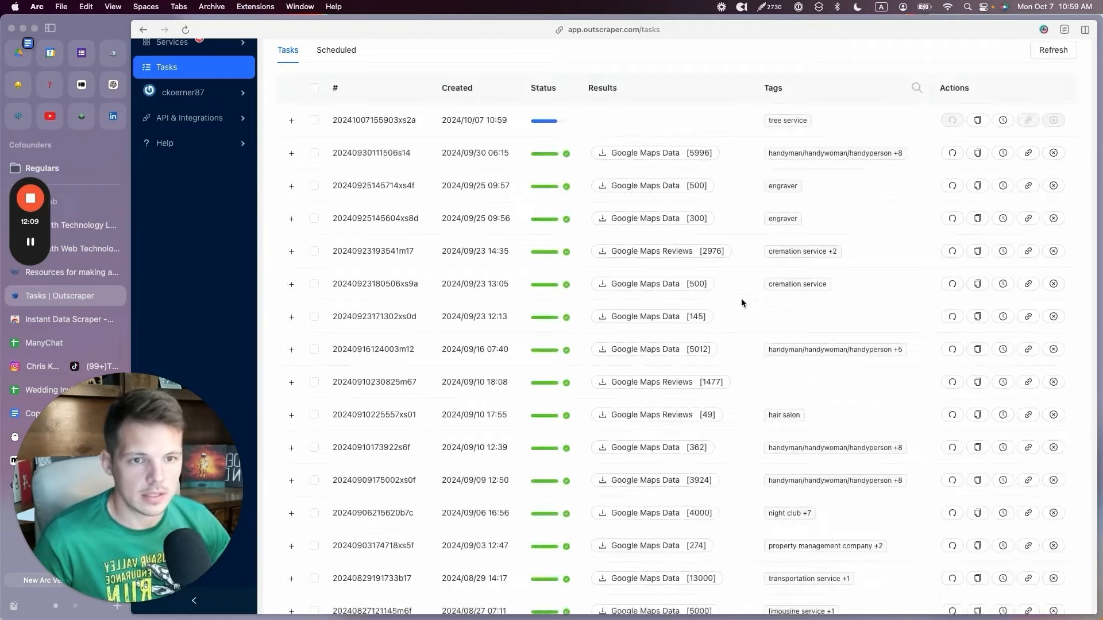
scroll(down, 3)
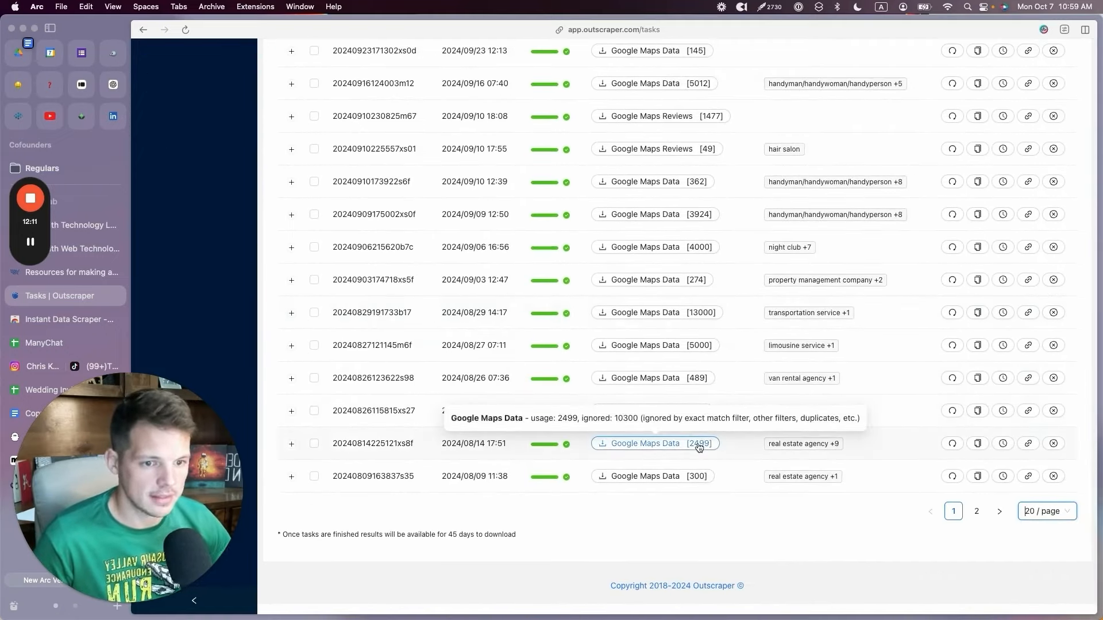
scroll(up, 3)
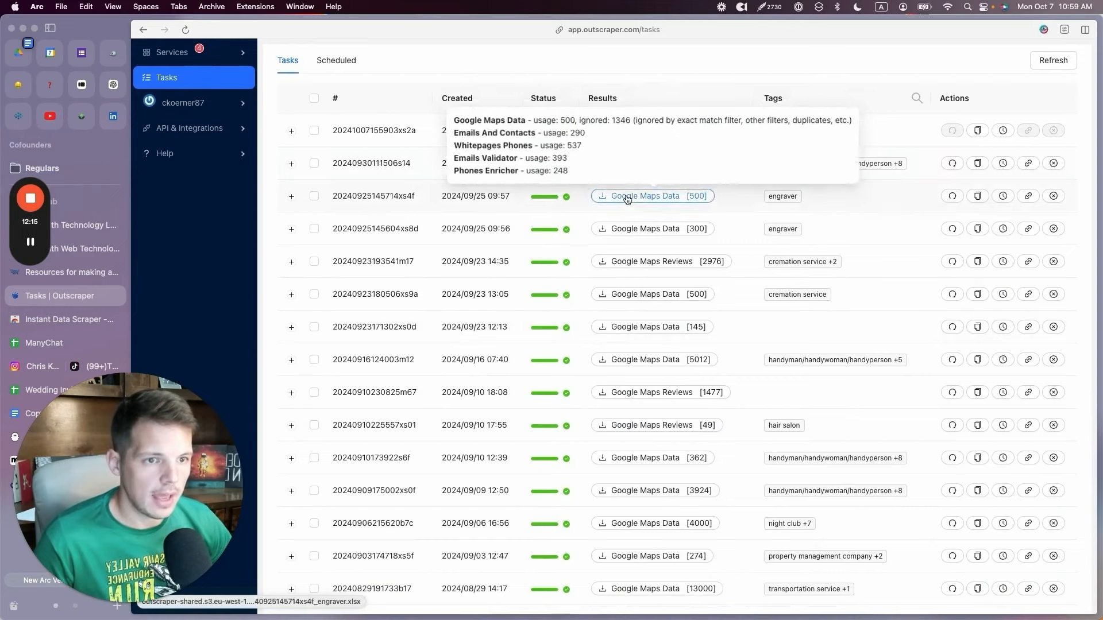
mouse_move(651, 326)
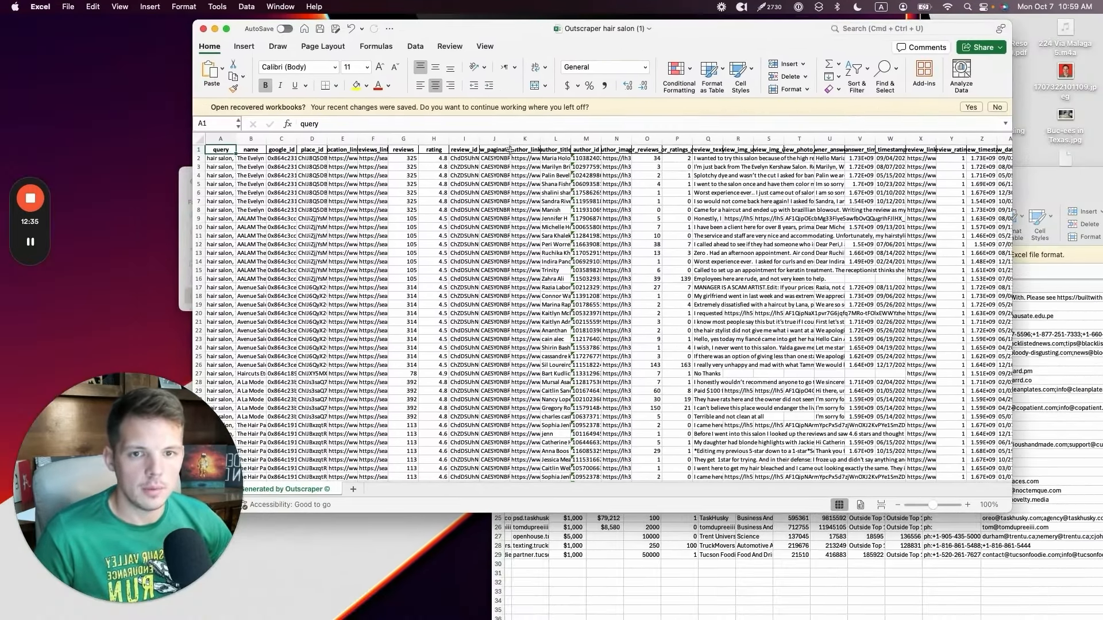
Inspect the business name and review count columns in the hair salon export.
click(251, 149)
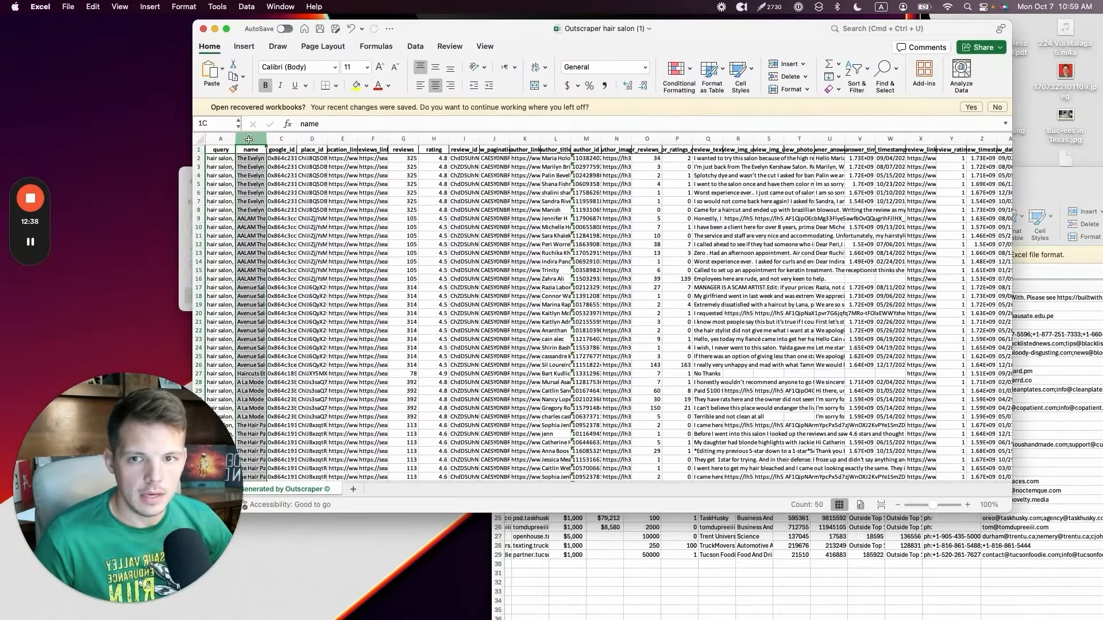
click(281, 139)
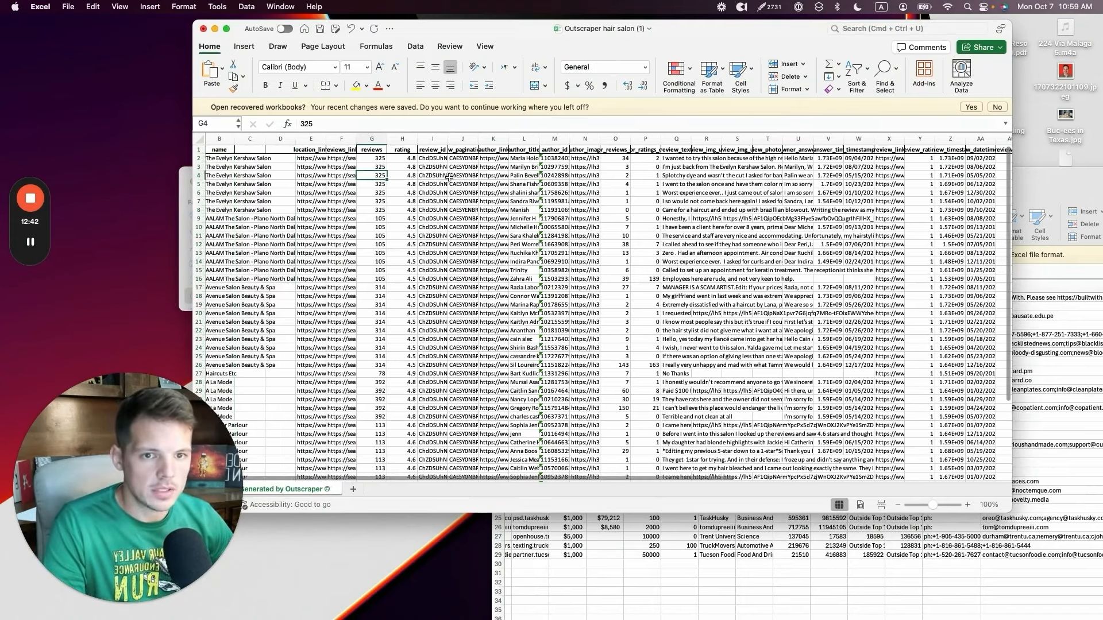
scroll(right, 3)
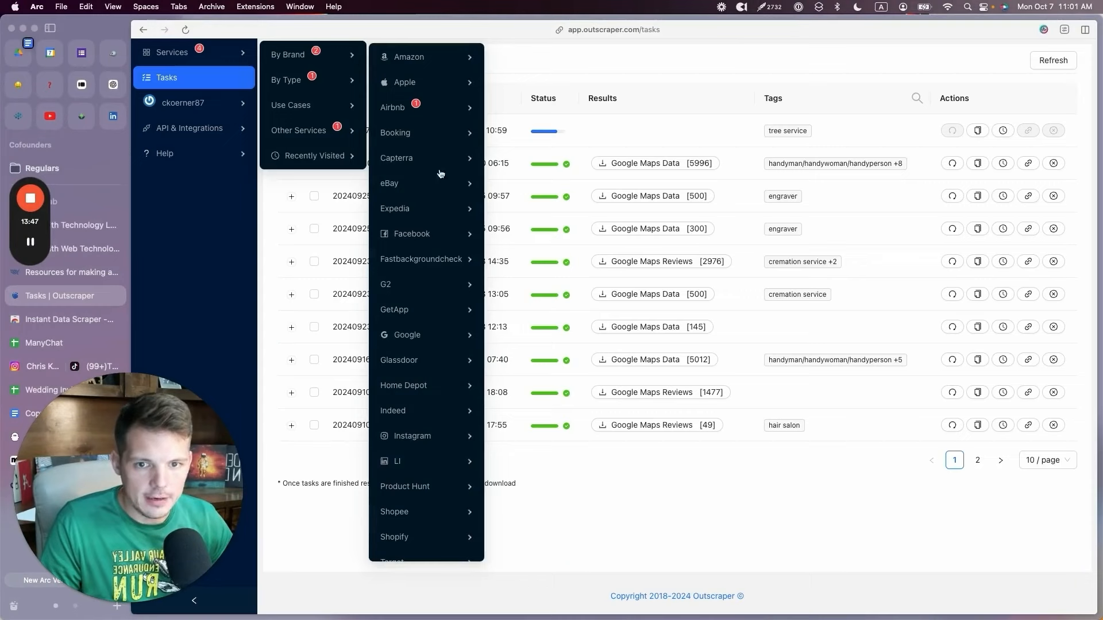
scroll(down, 3)
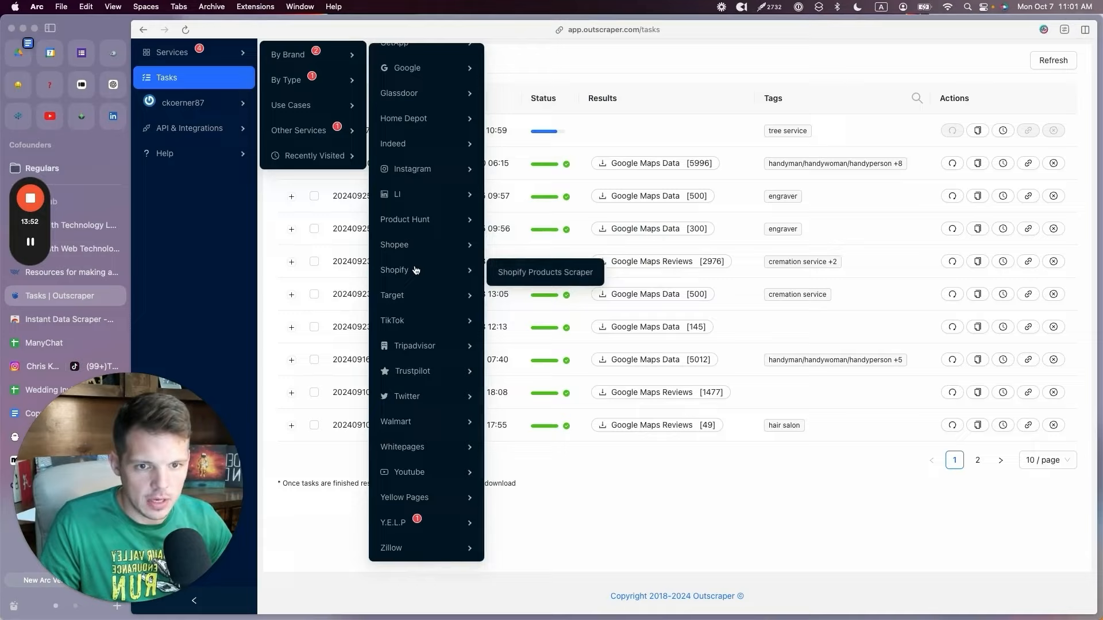
mouse_move(413, 360)
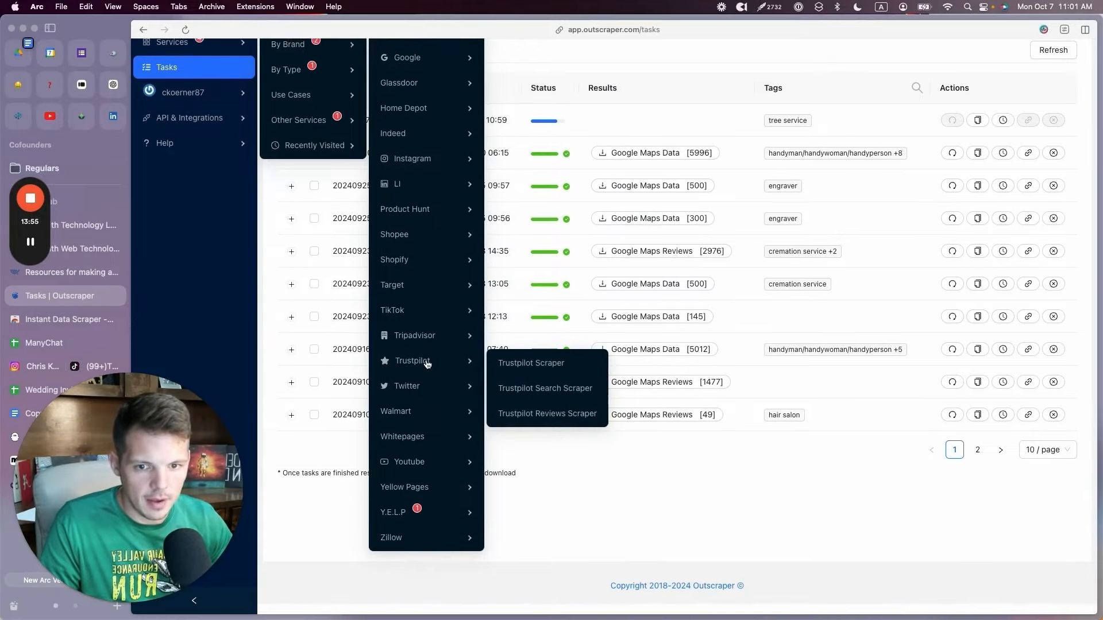
scroll(up, 3)
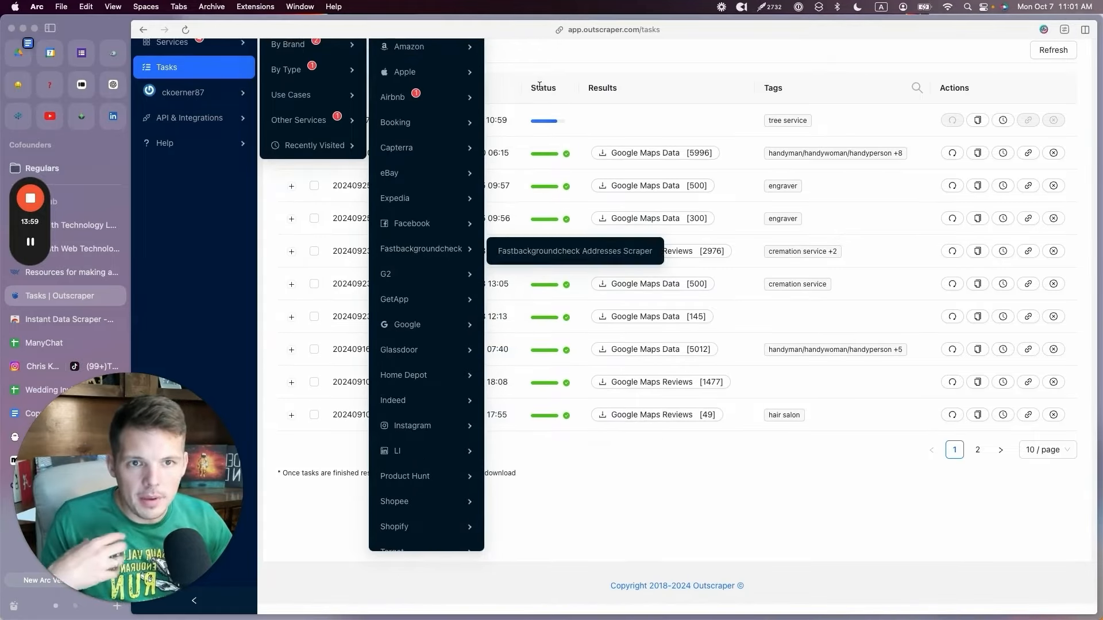
click(541, 55)
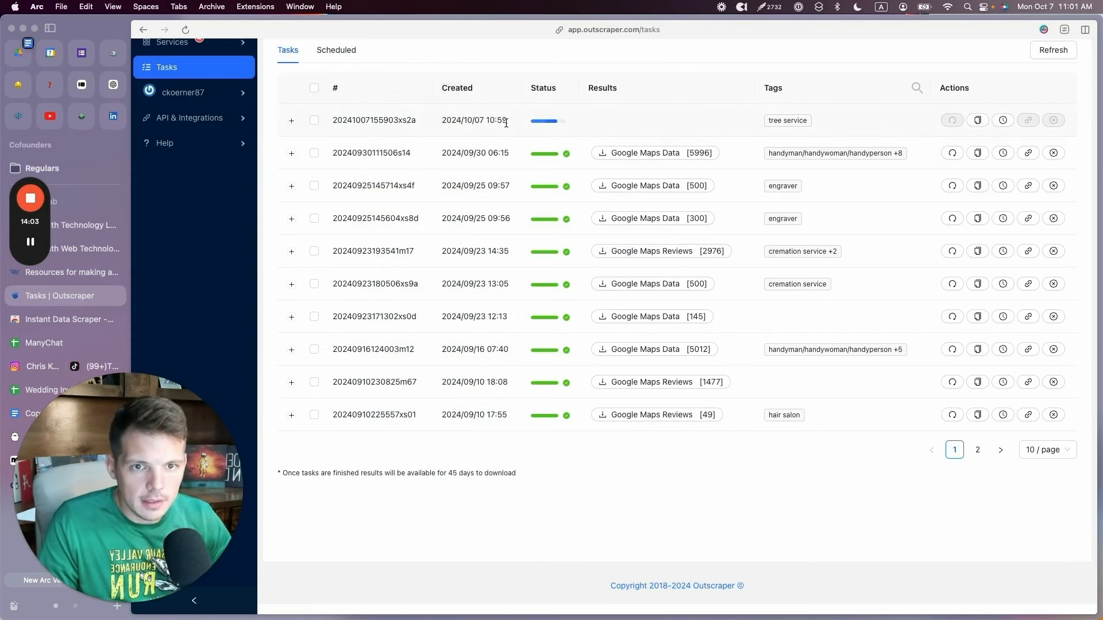
mouse_move(545, 120)
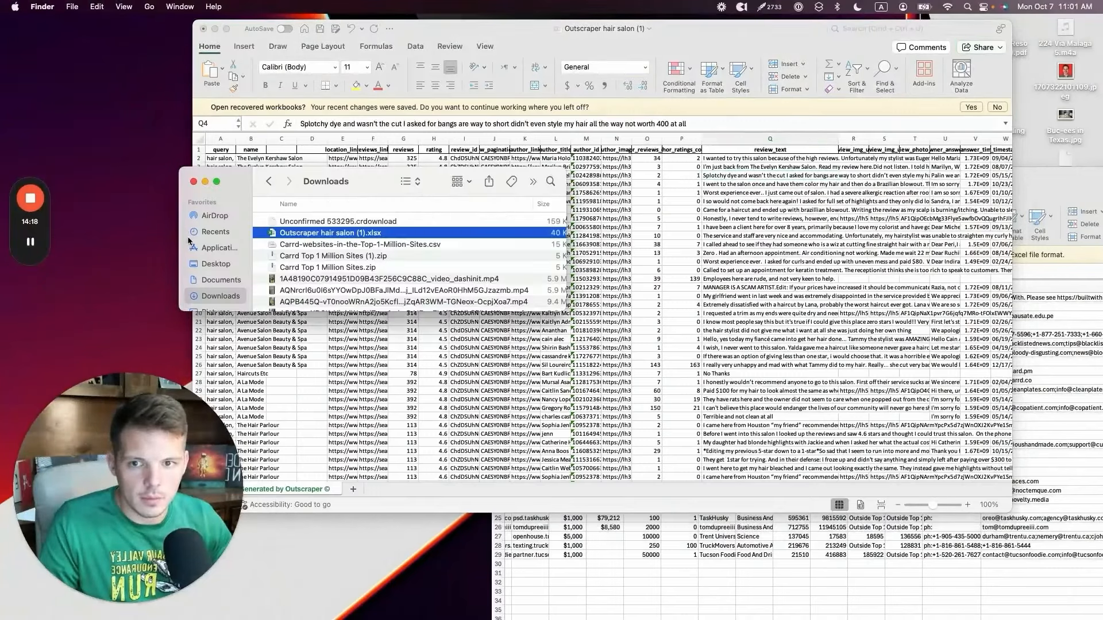
Open Outscraper Tasks (6).xlsx, then widen and select phone column E.
click(360, 244)
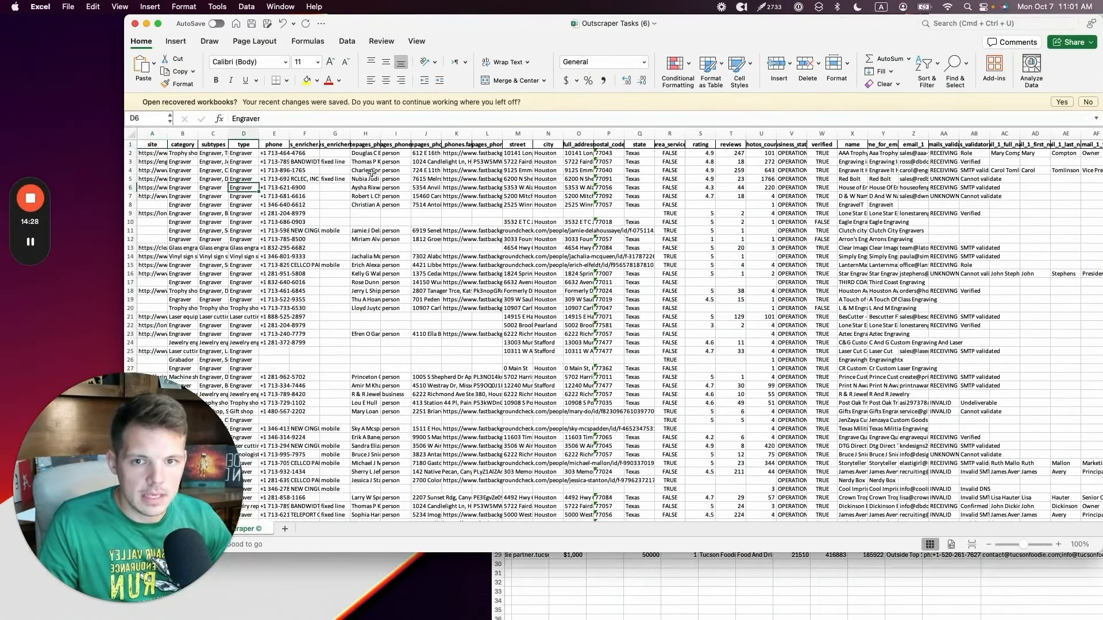
click(366, 178)
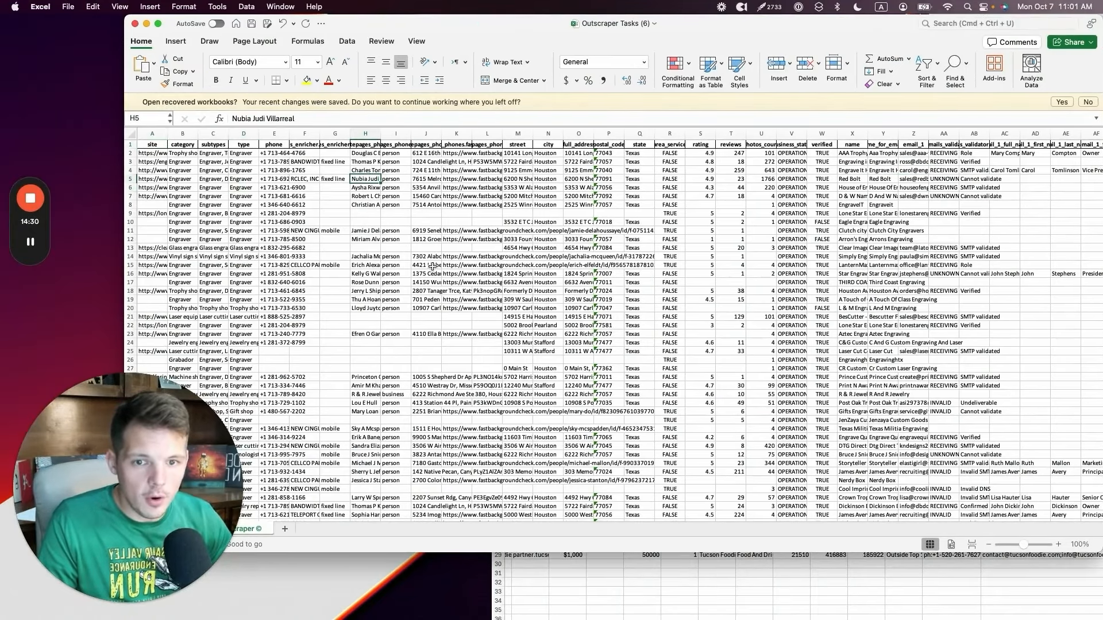
click(275, 273)
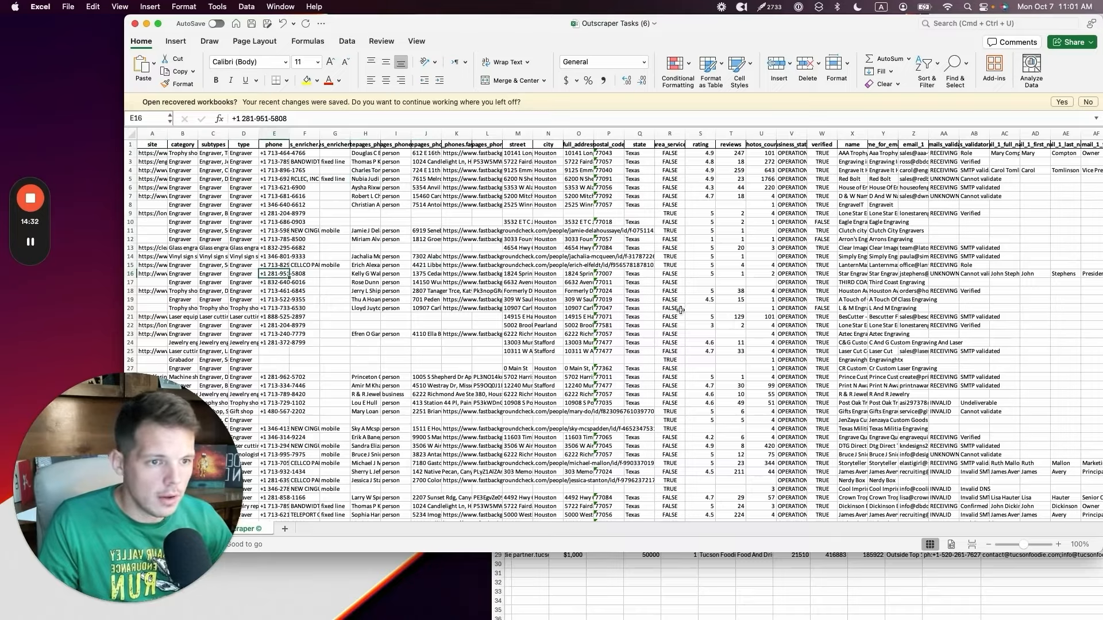
scroll(right, 3)
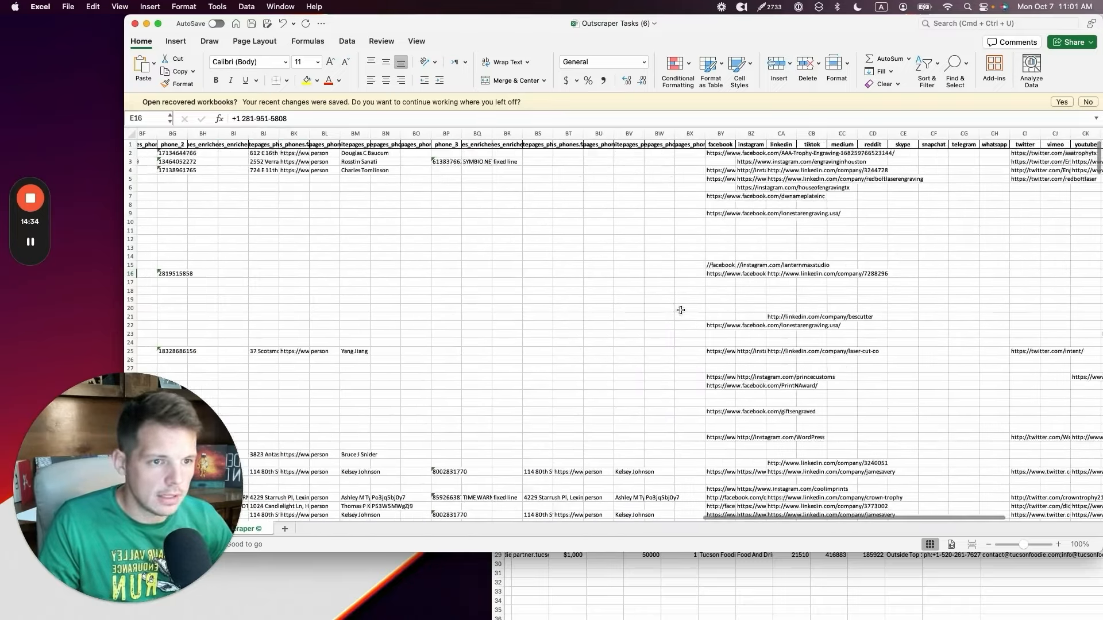
scroll(left, 3)
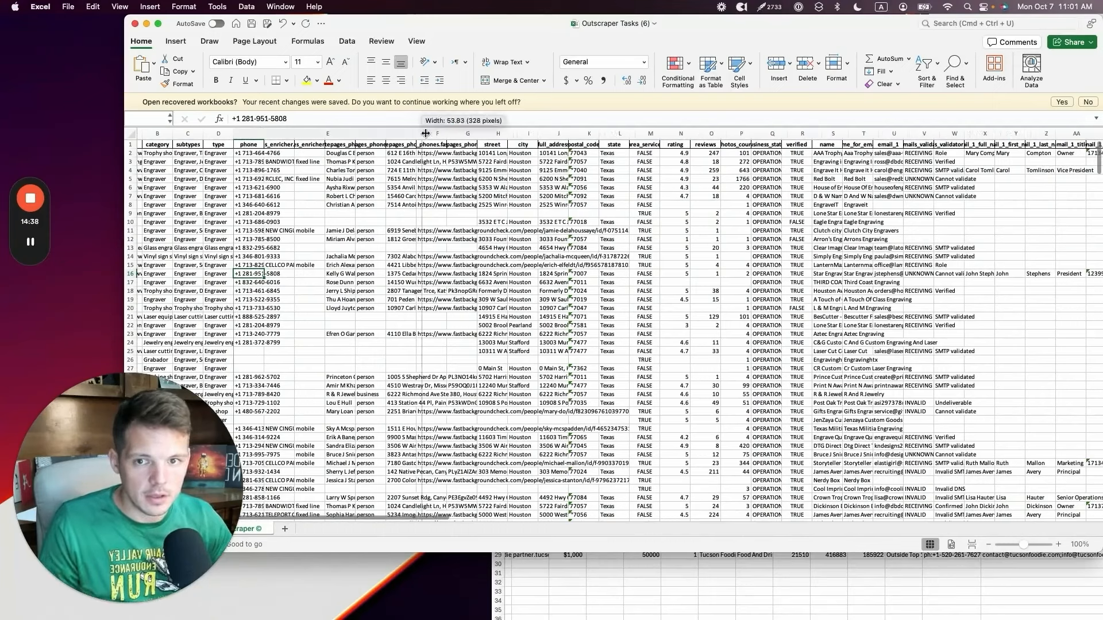
click(331, 144)
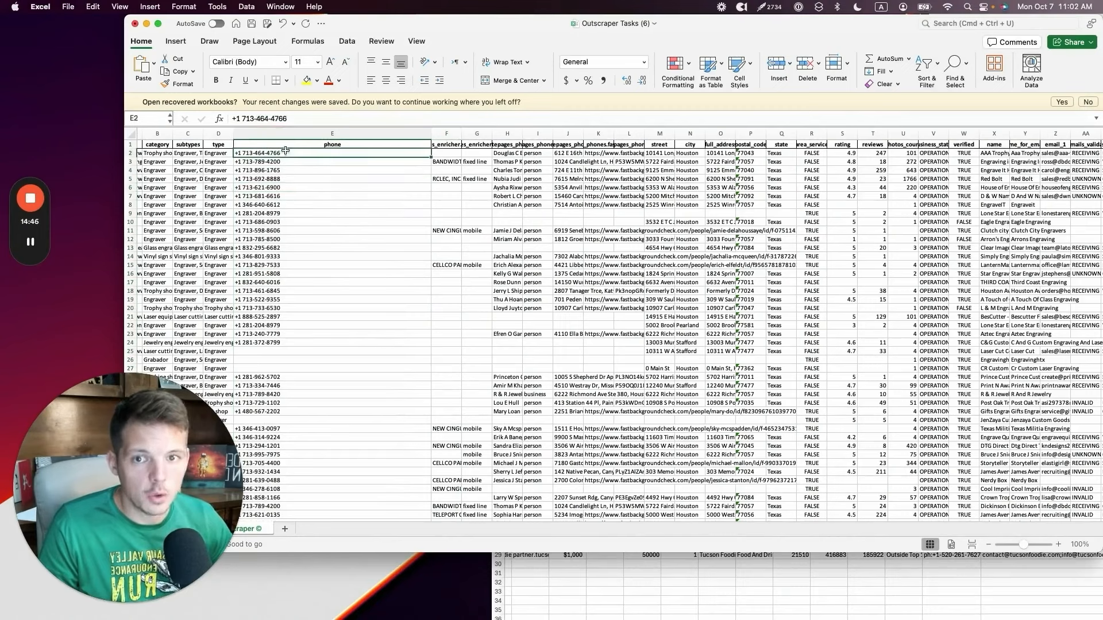
click(332, 144)
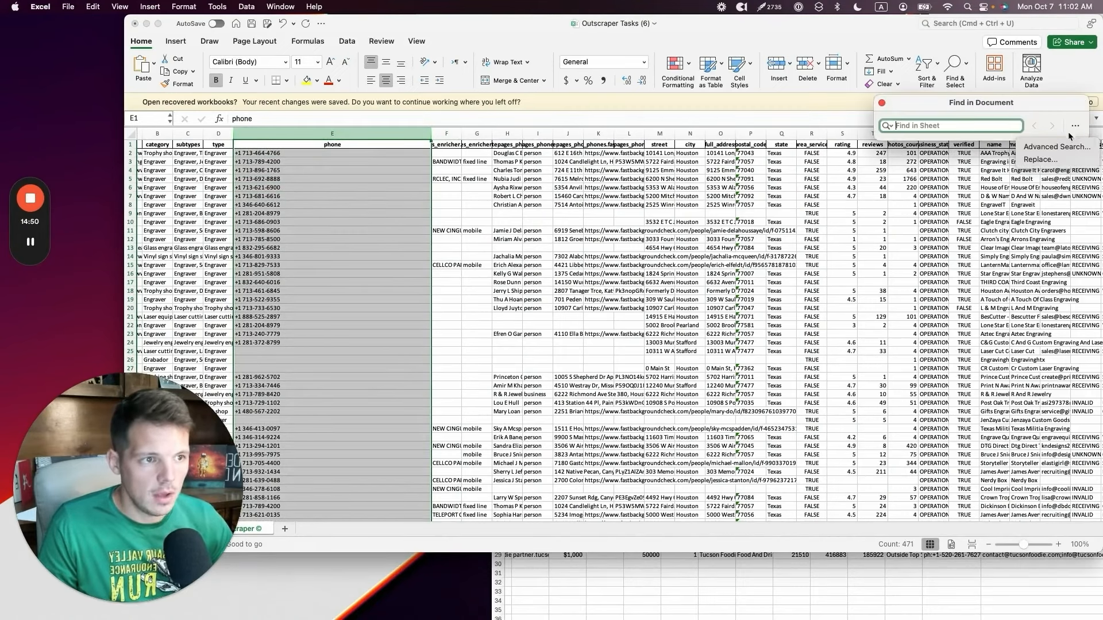
Replace '+1' and '-' with nothing across column E using Replace All.
click(1056, 146)
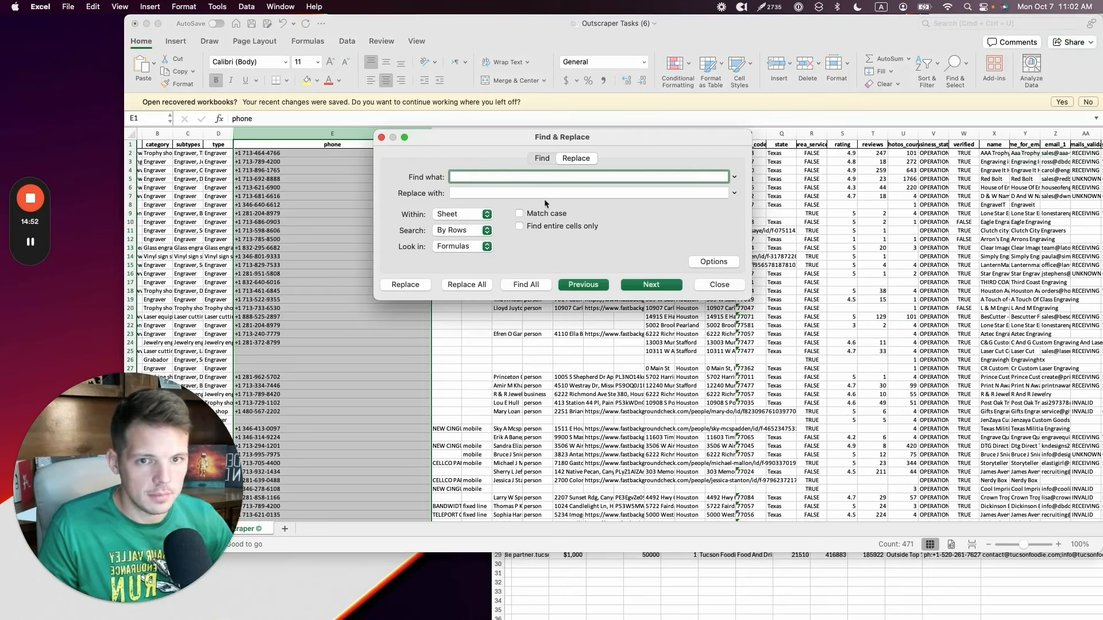
text(+1)
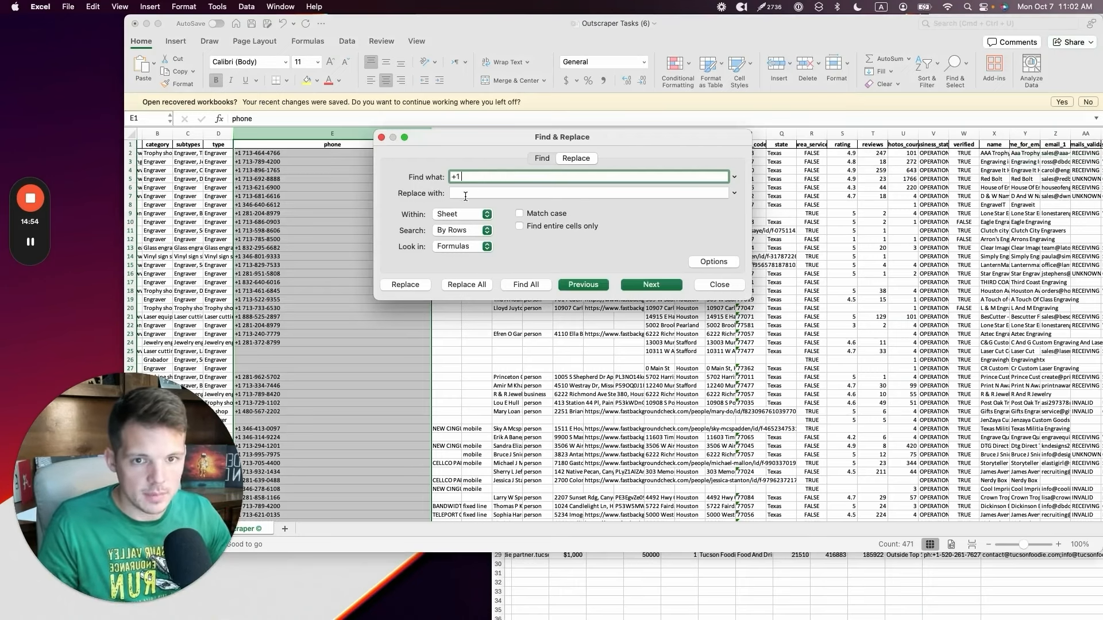
click(466, 284)
text(-)
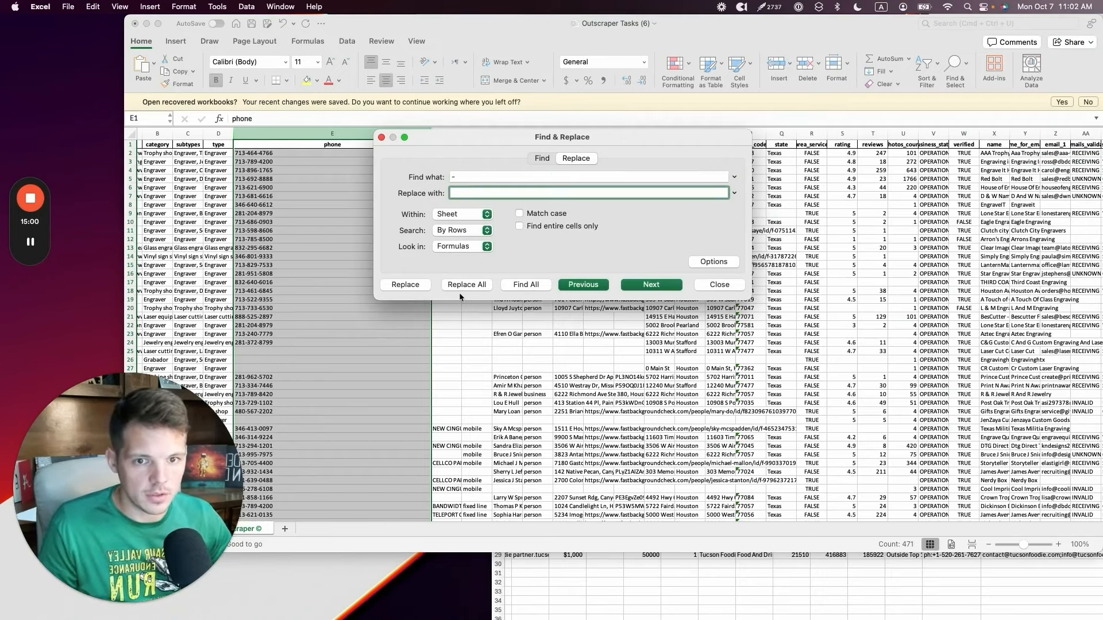
click(466, 285)
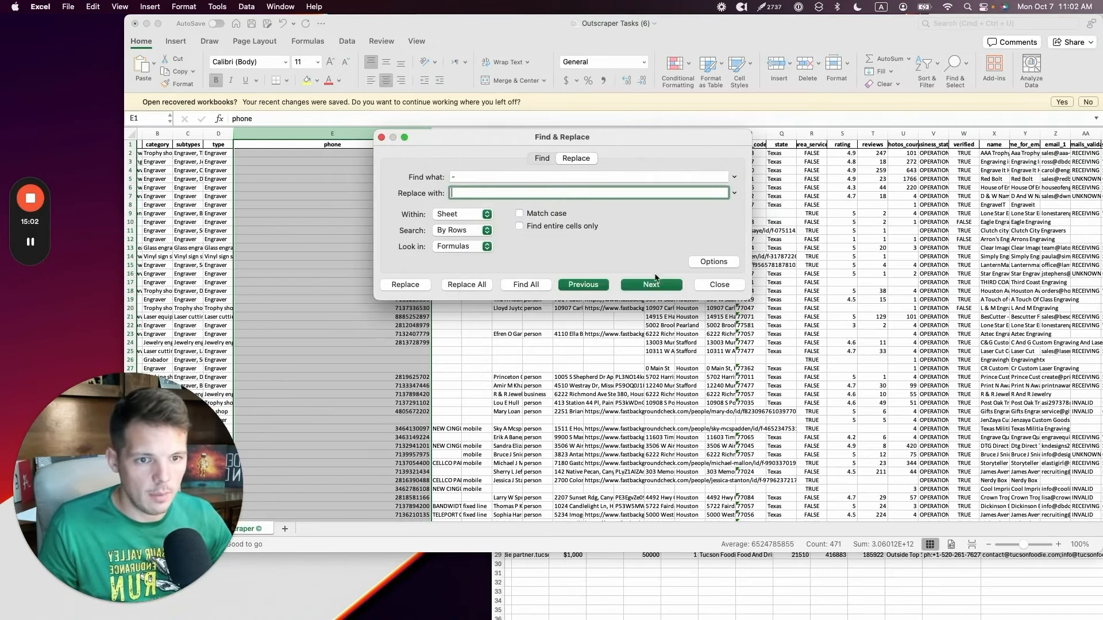
click(717, 284)
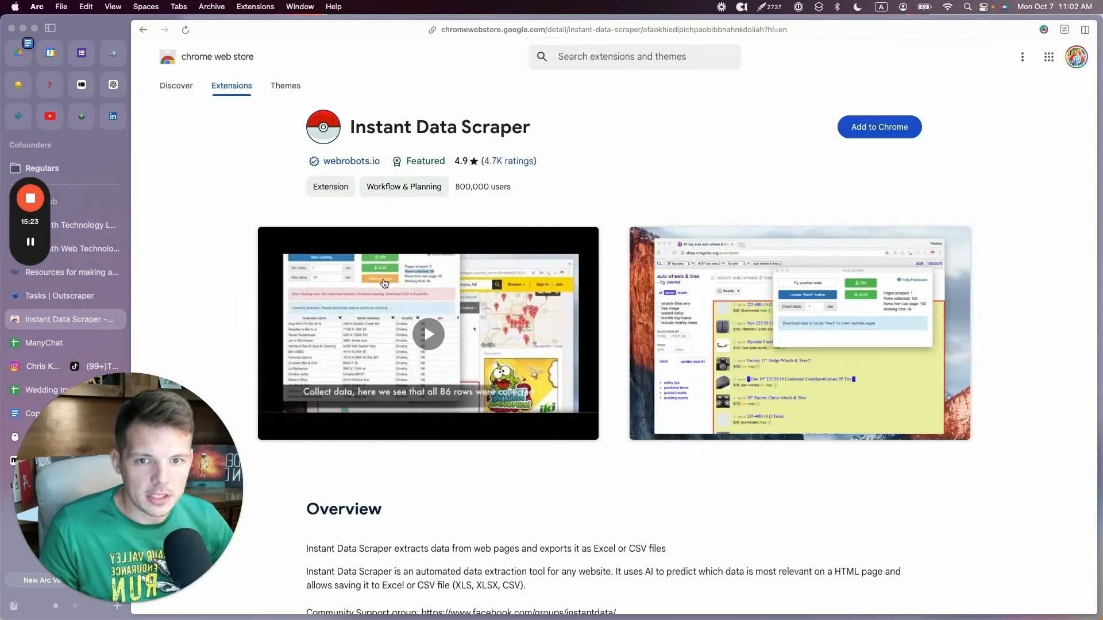
Scroll the Humane Society vendor listings, briefly checking the Web Store tab and returning.
click(73, 272)
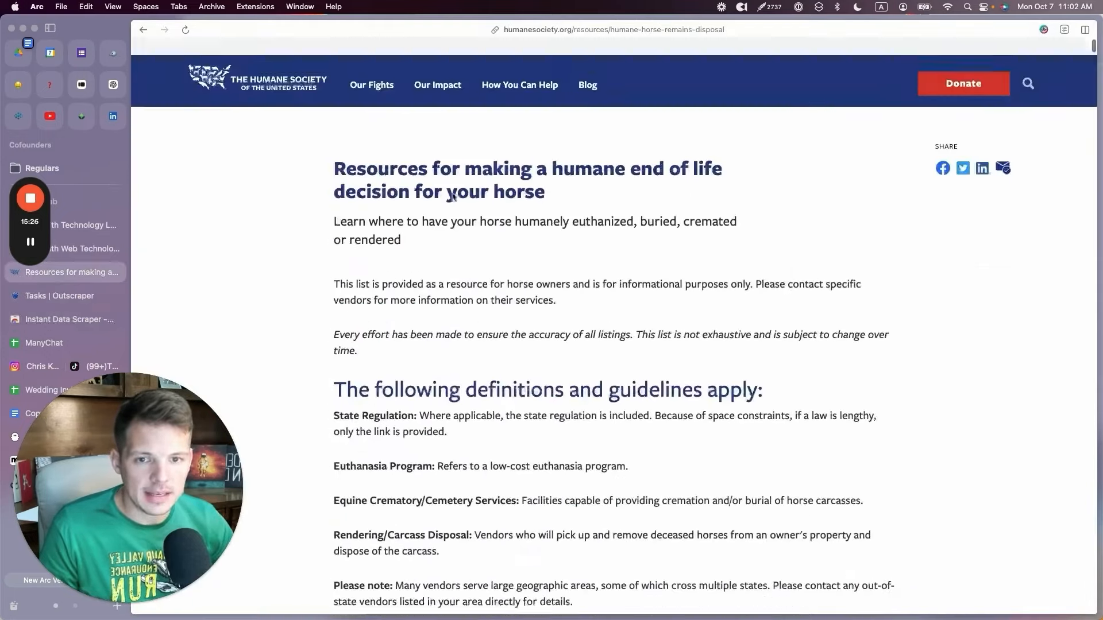
scroll(down, 3)
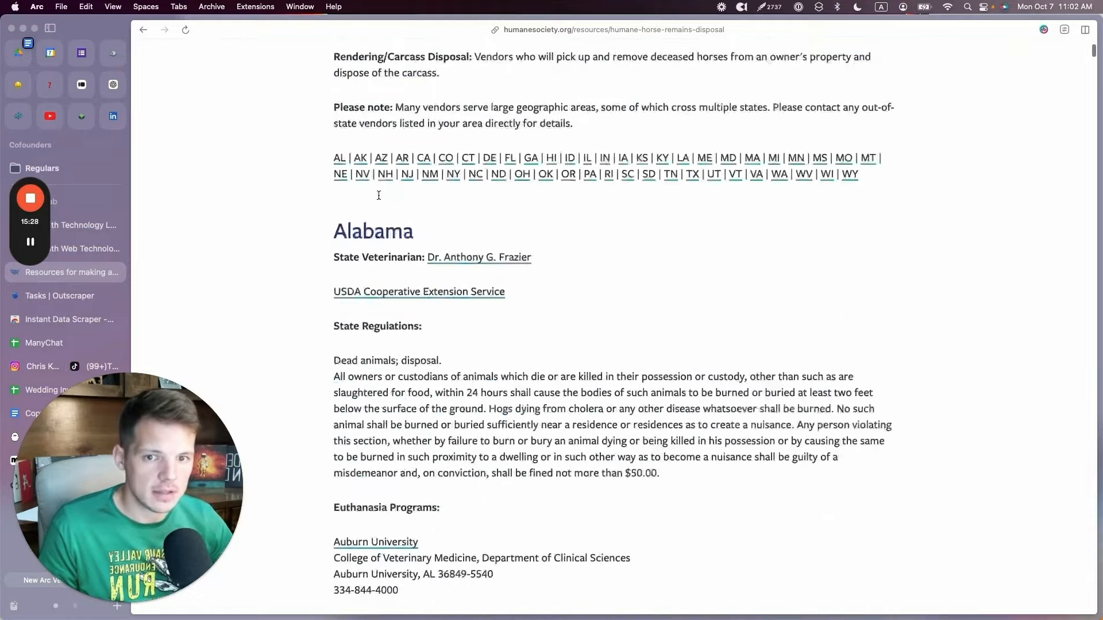
scroll(up, 3)
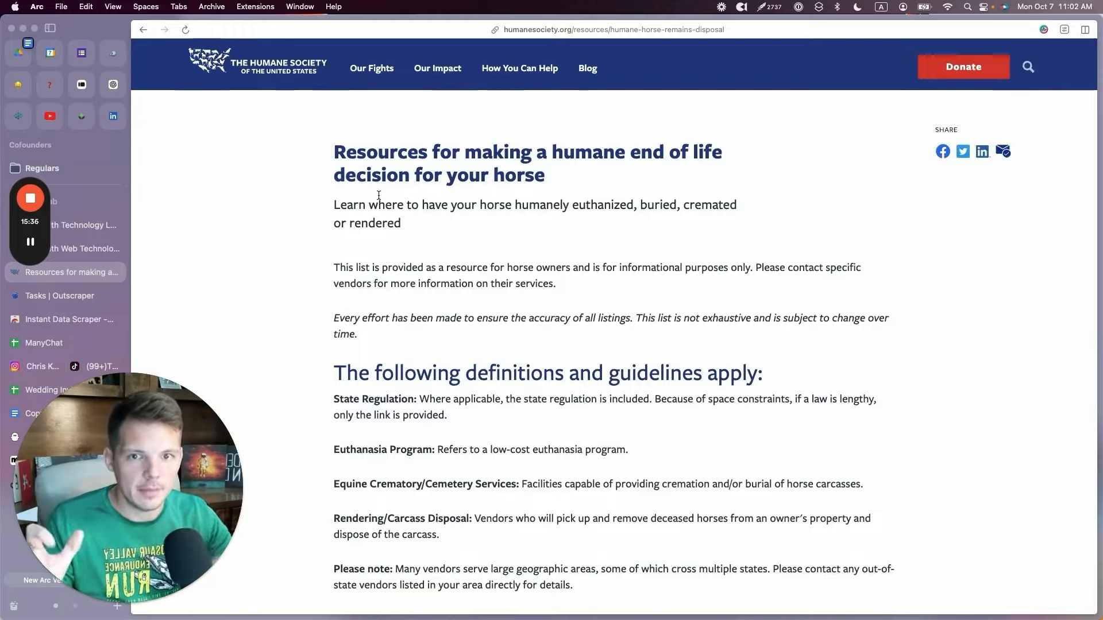
scroll(down, 3)
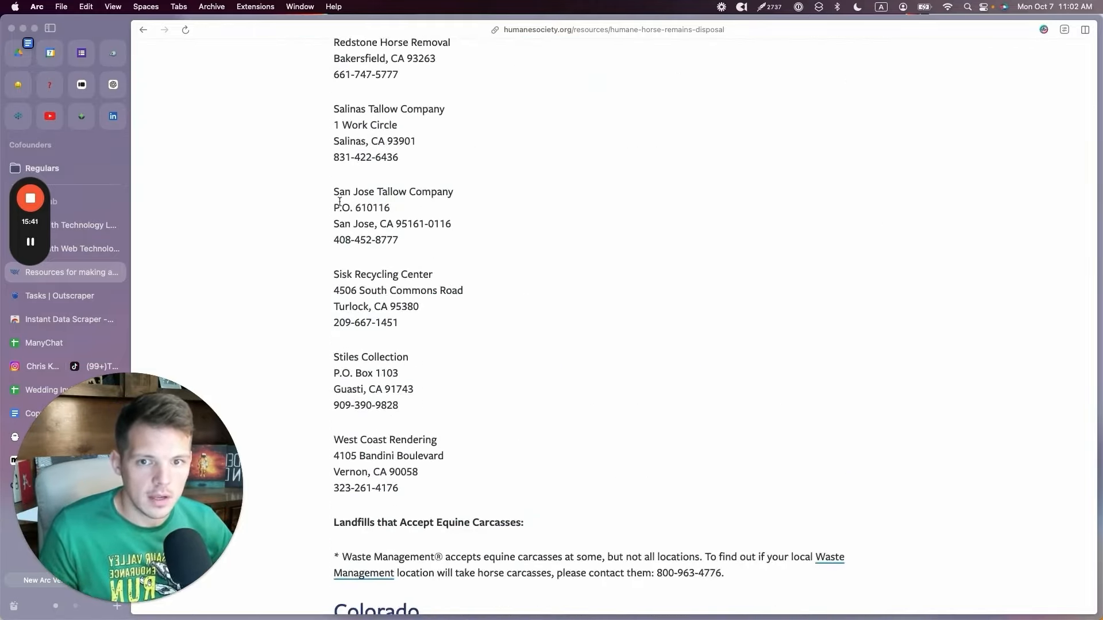
click(63, 319)
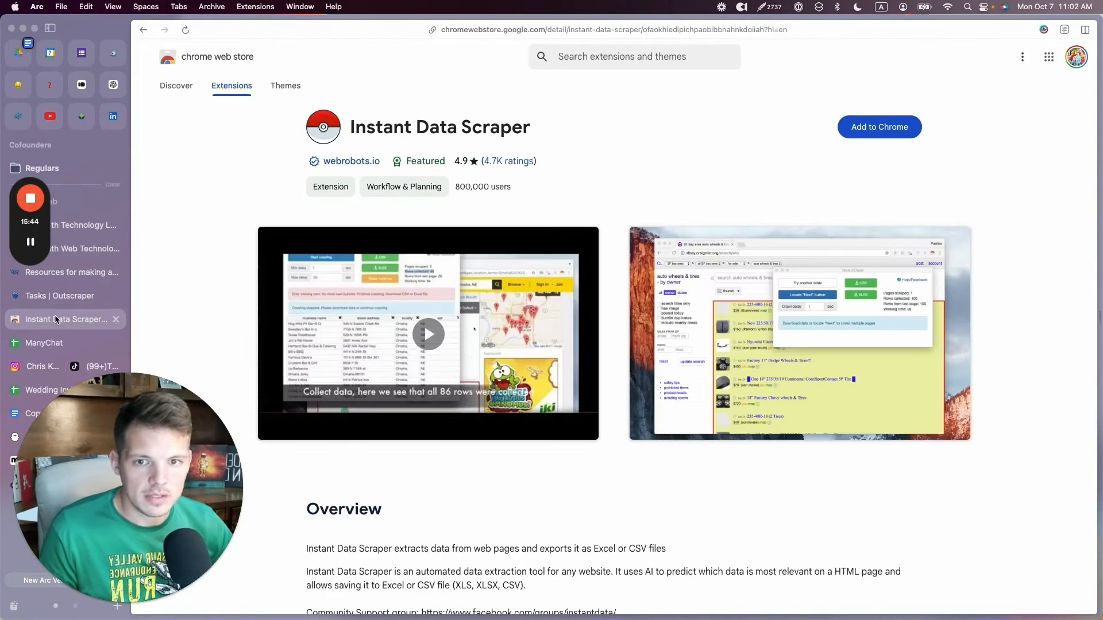
click(70, 273)
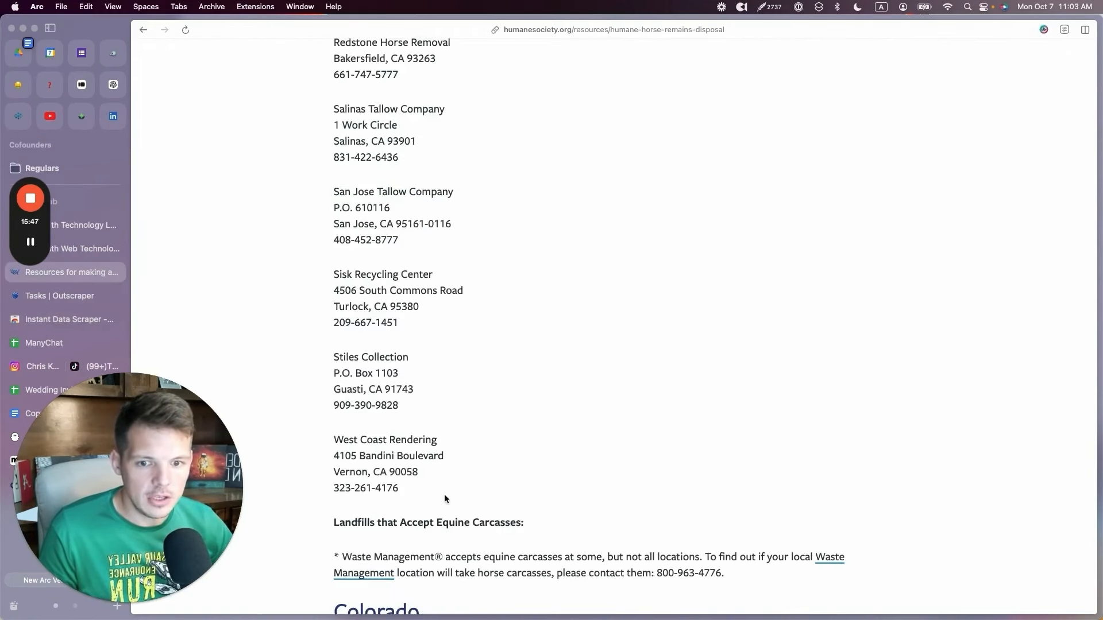